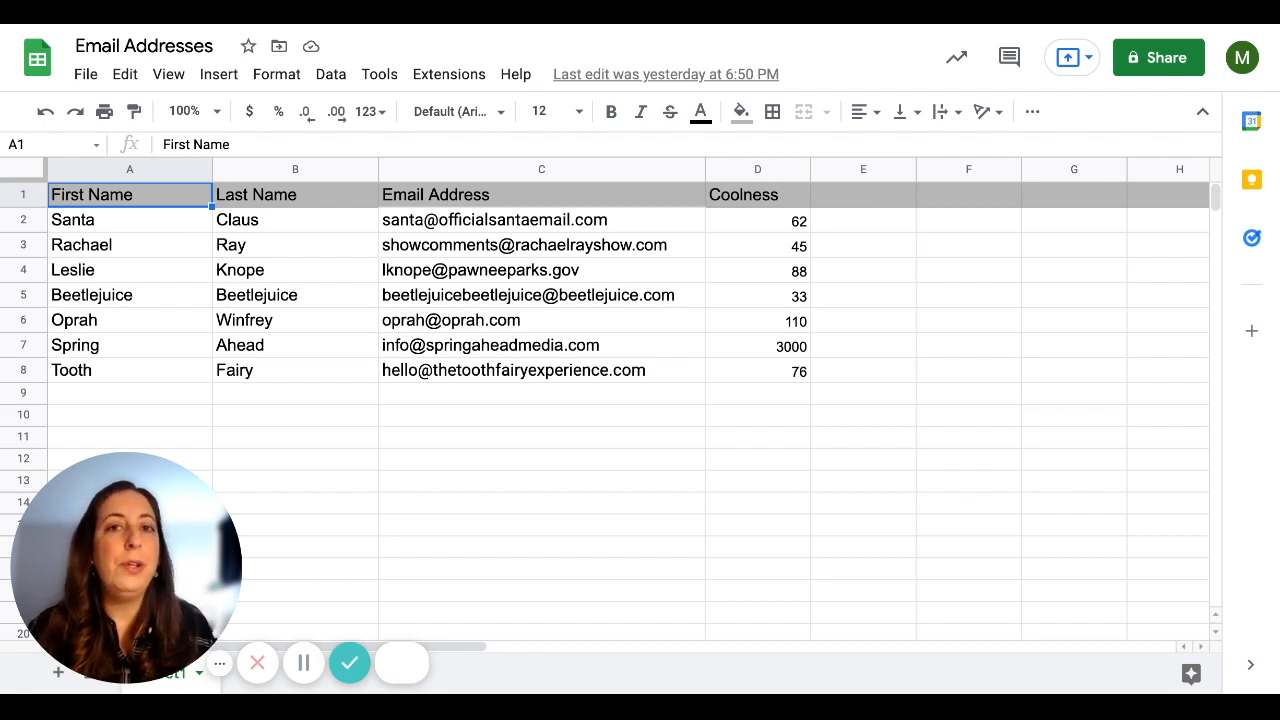
{"action": "mouse_move", "coordinate": [155, 265]}
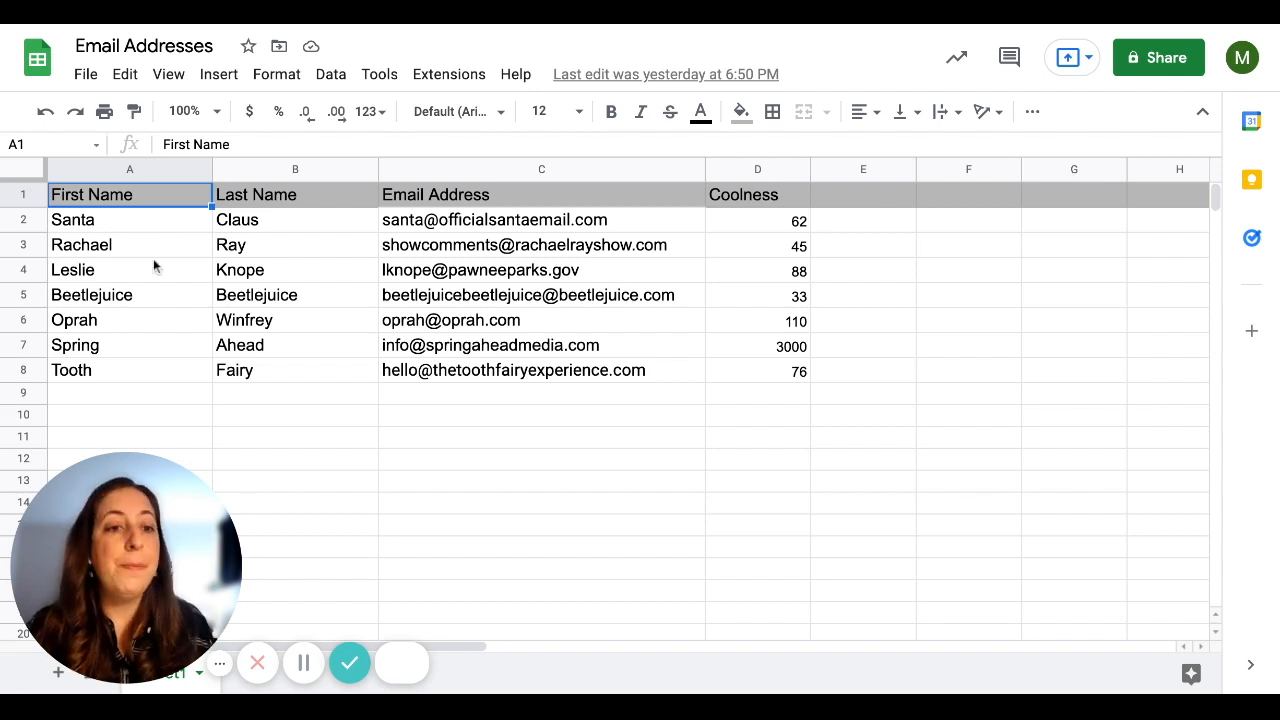
{"action": "mouse_move", "coordinate": [108, 308]}
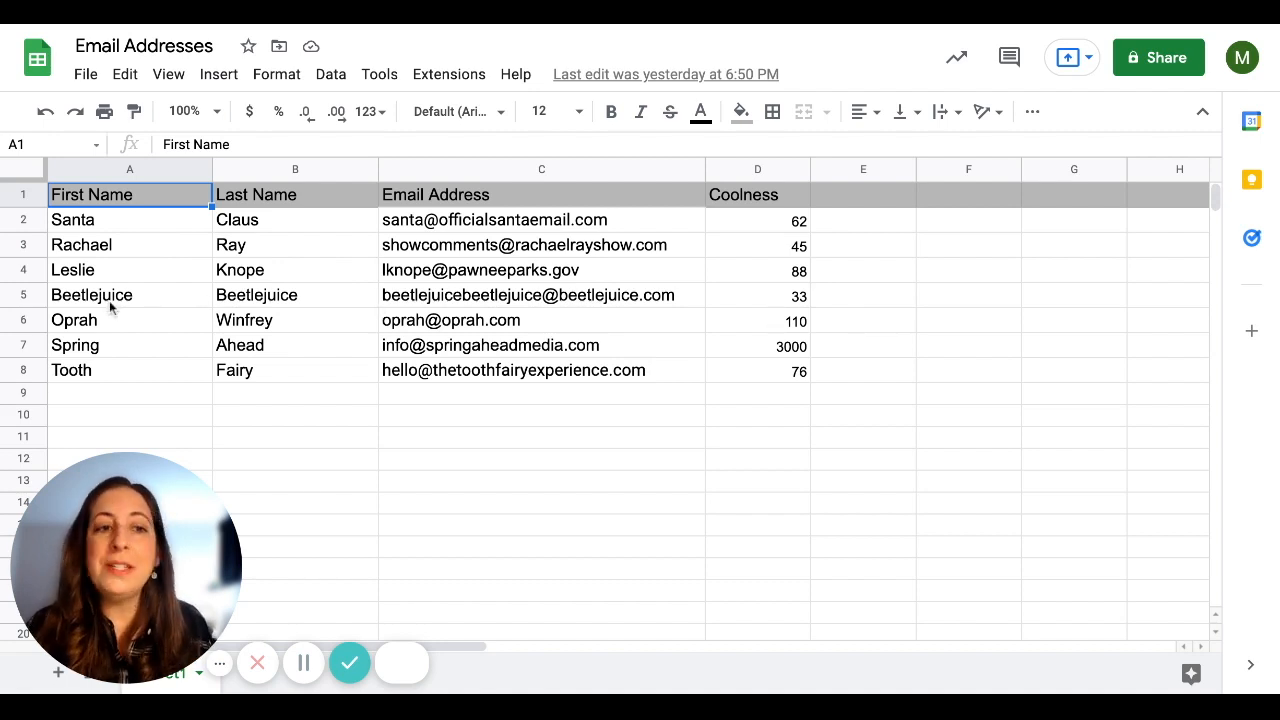
{"action": "mouse_move", "coordinate": [268, 315]}
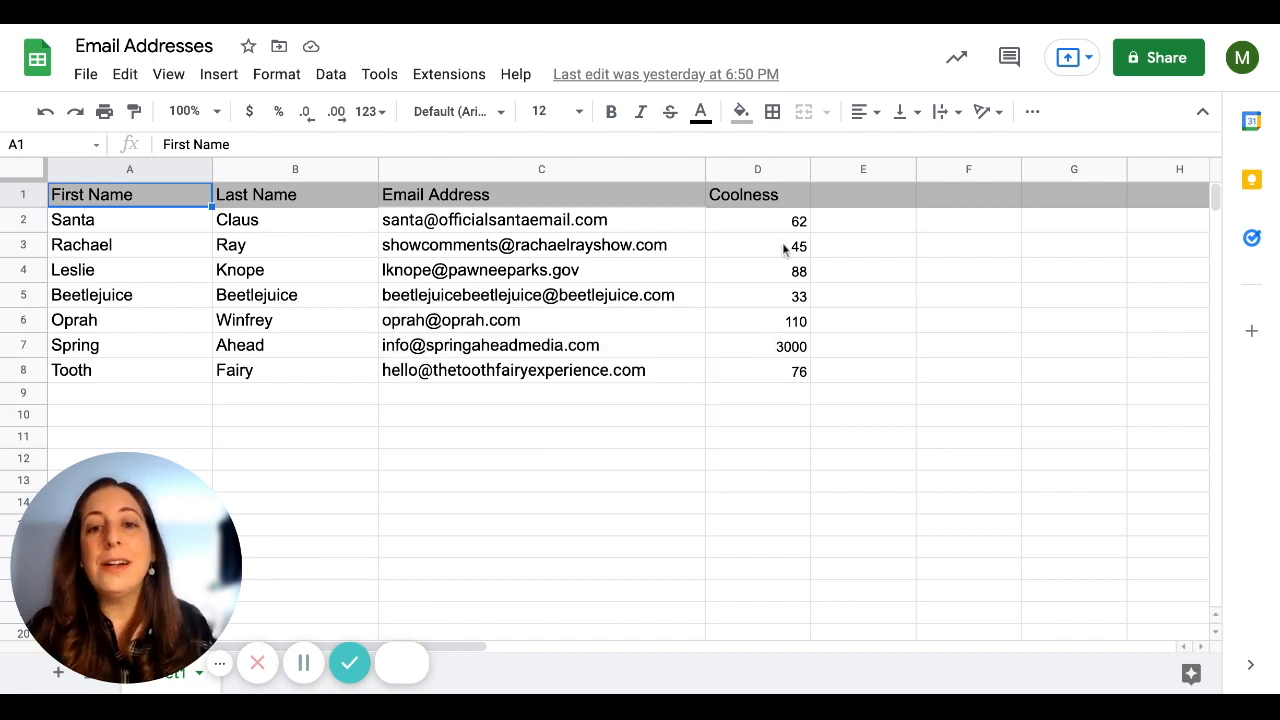
{"action": "mouse_move", "coordinate": [785, 250]}
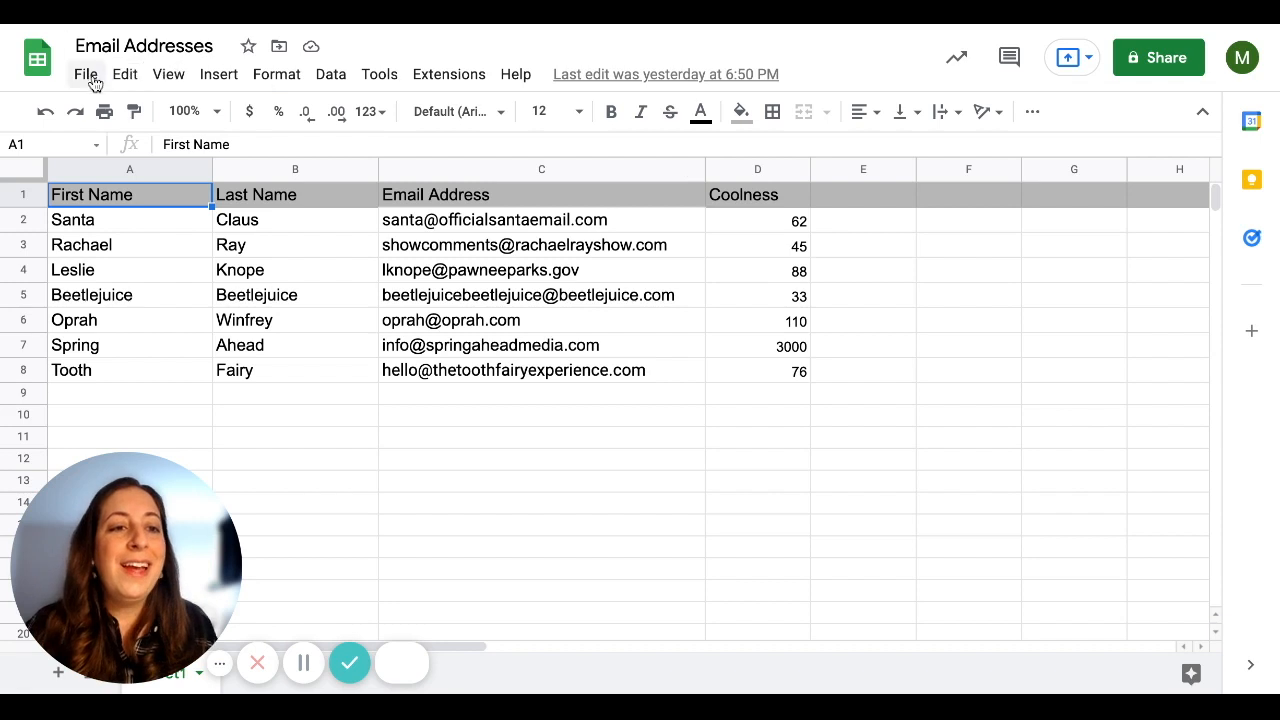
Download the Email Addresses sheet as a comma-separated values (.csv) file
{"action": "left_click", "coordinate": [86, 74]}
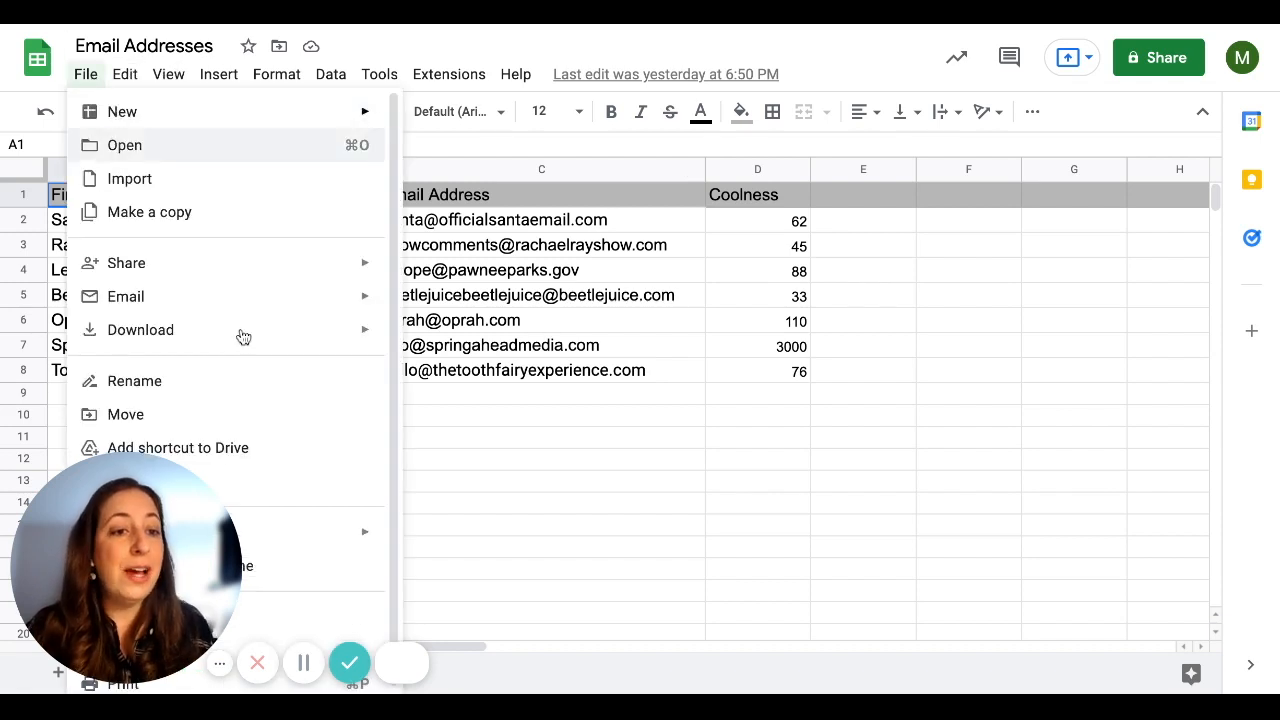
{"action": "left_click", "coordinate": [140, 329]}
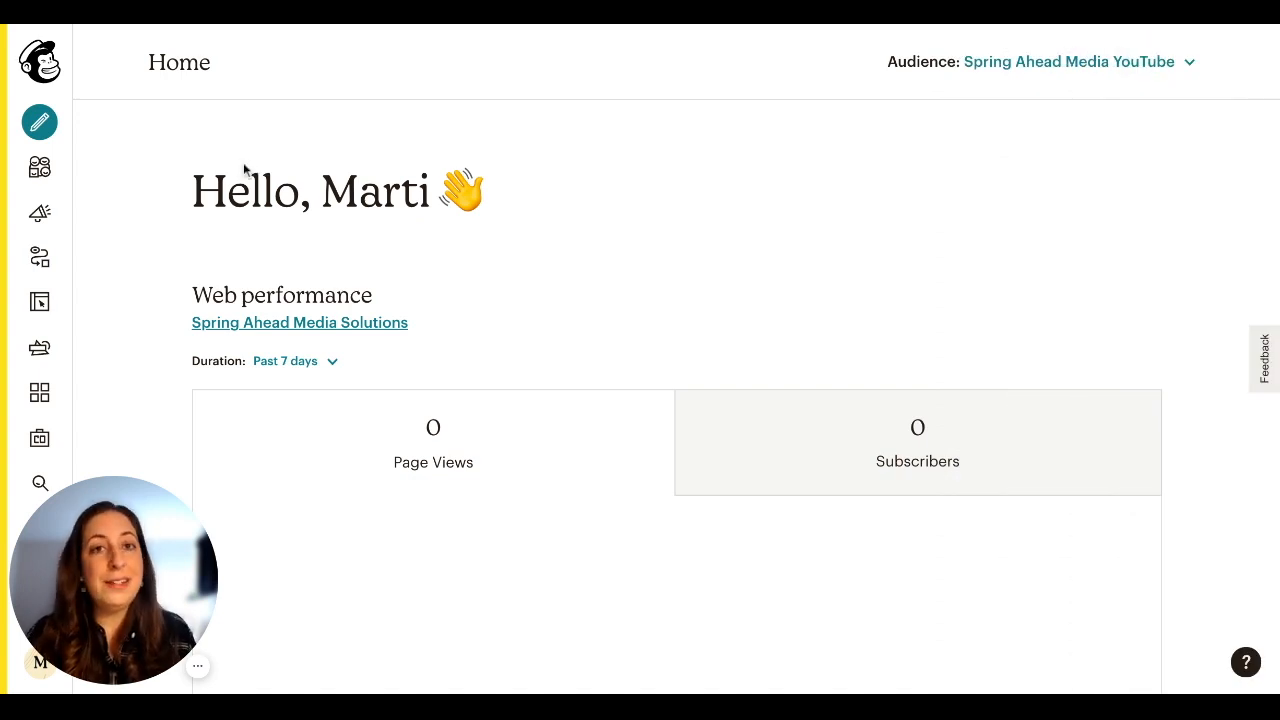
{"action": "mouse_move", "coordinate": [40, 166]}
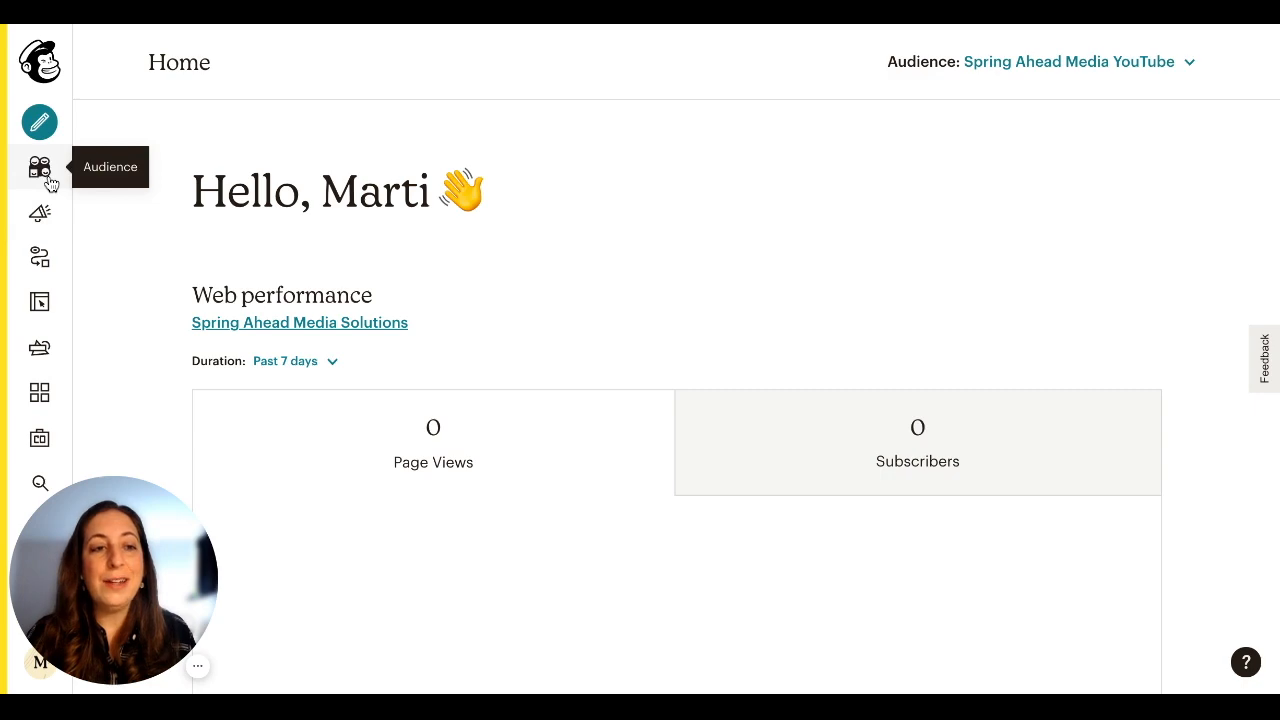
From the Audience dashboard, choose Import contacts under Manage Audience for Spring Ahead Media YouTube
{"action": "left_click", "coordinate": [40, 166]}
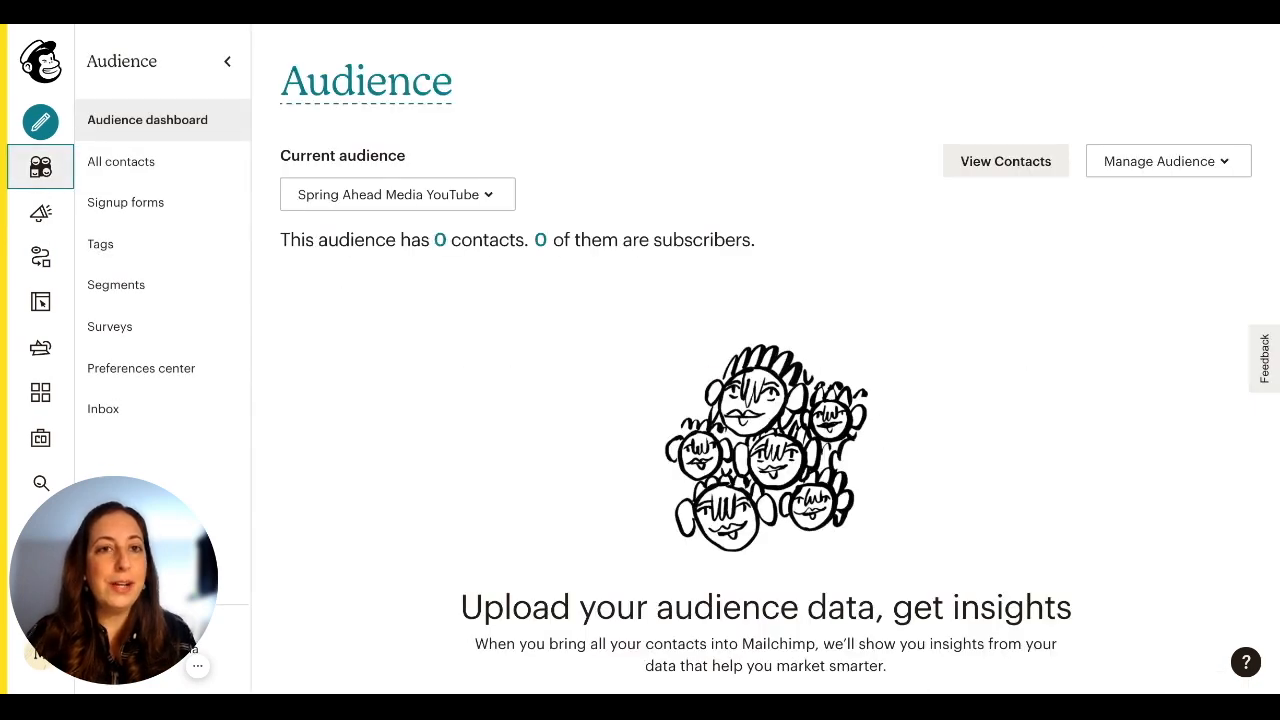
{"action": "scroll", "scroll_direction": "down", "scroll_amount": 3}
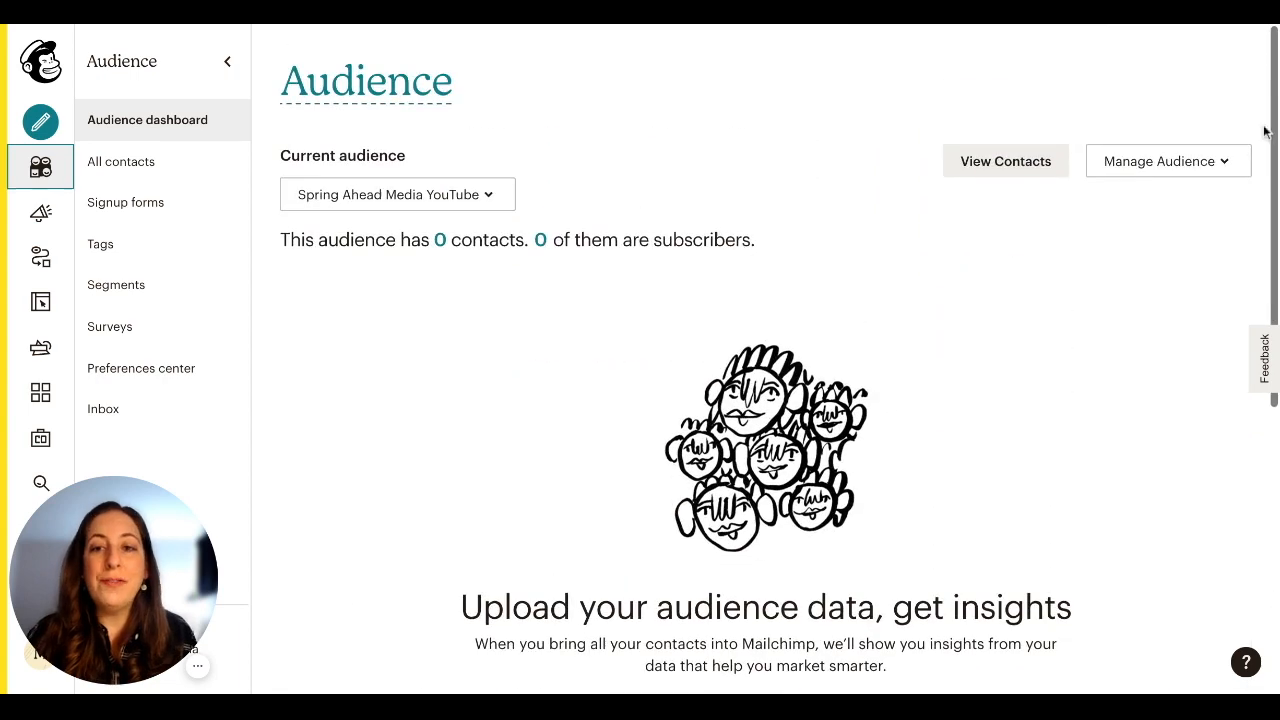
{"action": "left_click", "coordinate": [1166, 161]}
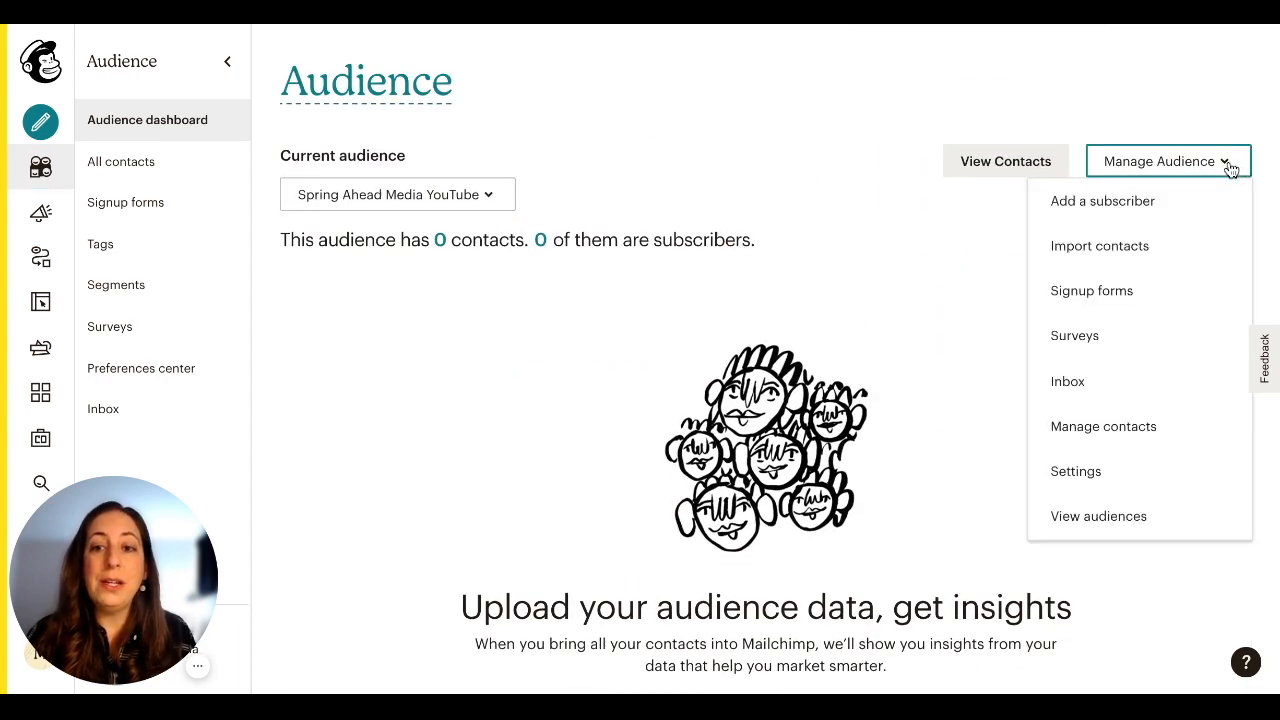
{"action": "mouse_move", "coordinate": [1099, 246]}
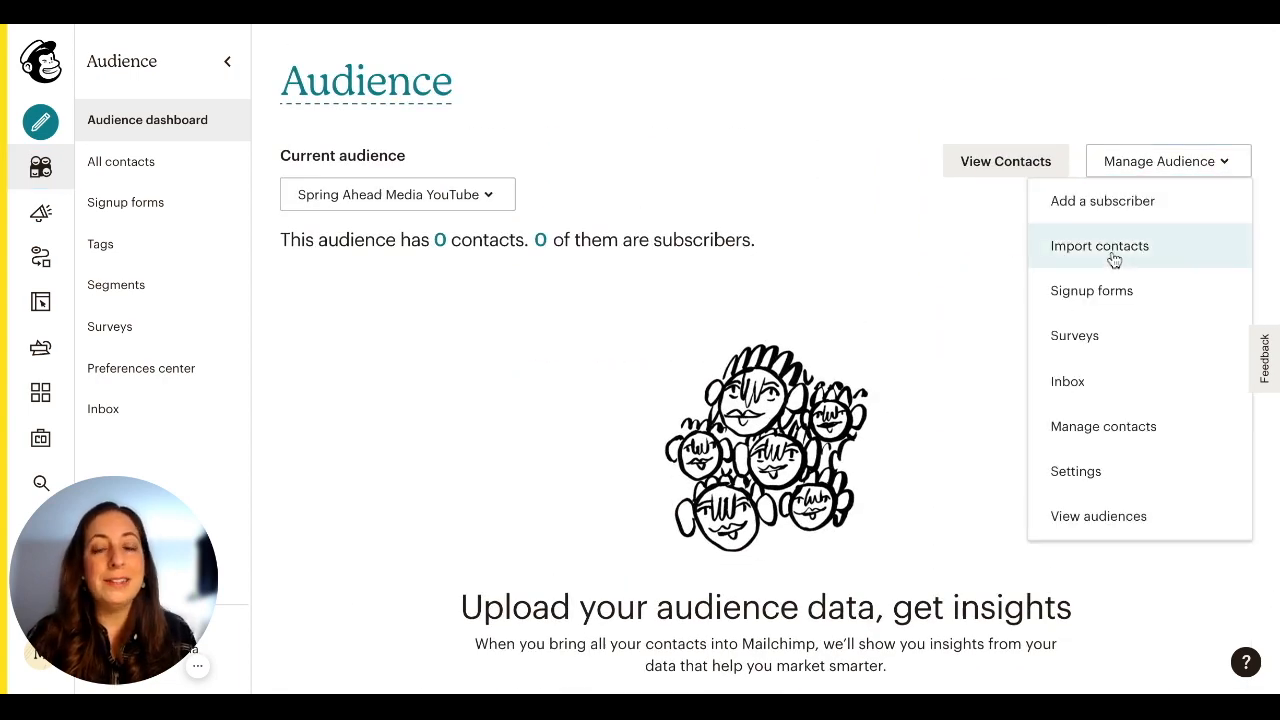
{"action": "left_click", "coordinate": [1099, 246]}
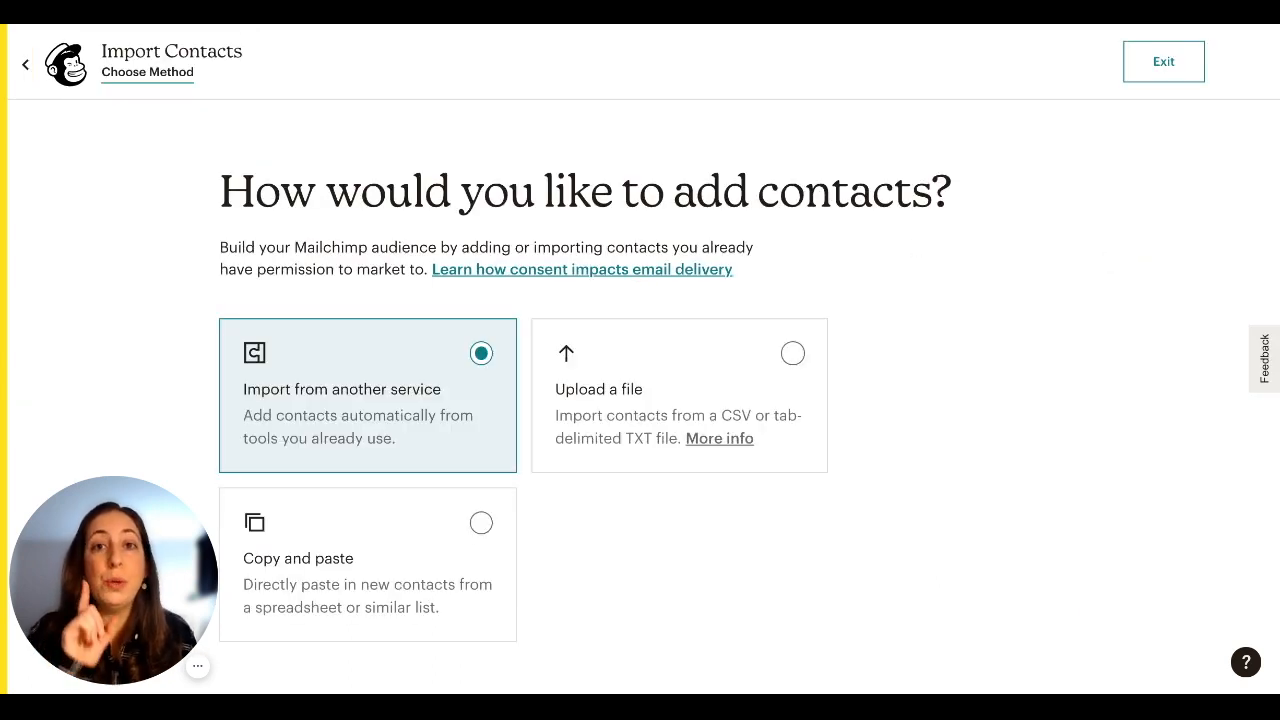
Choose Upload a file, select Email Addresses - Sheet1.csv and continue to Organize
{"action": "left_click", "coordinate": [679, 394]}
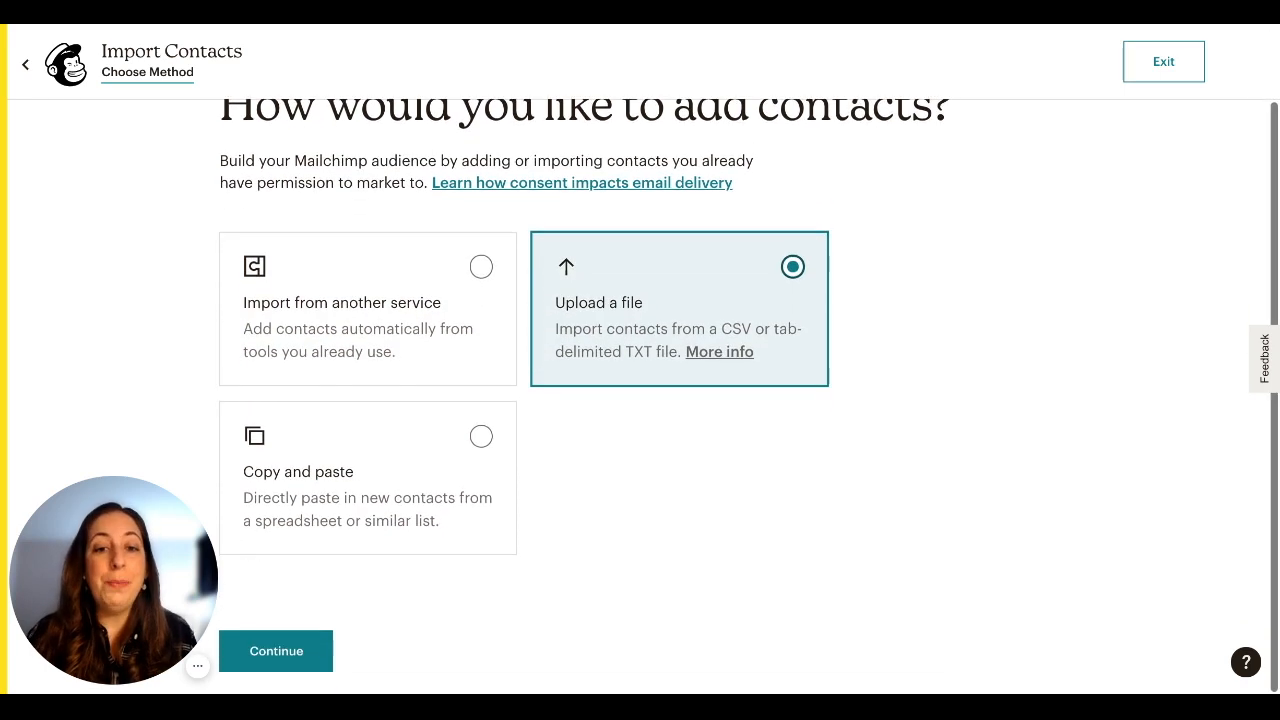
{"action": "left_click", "coordinate": [276, 651]}
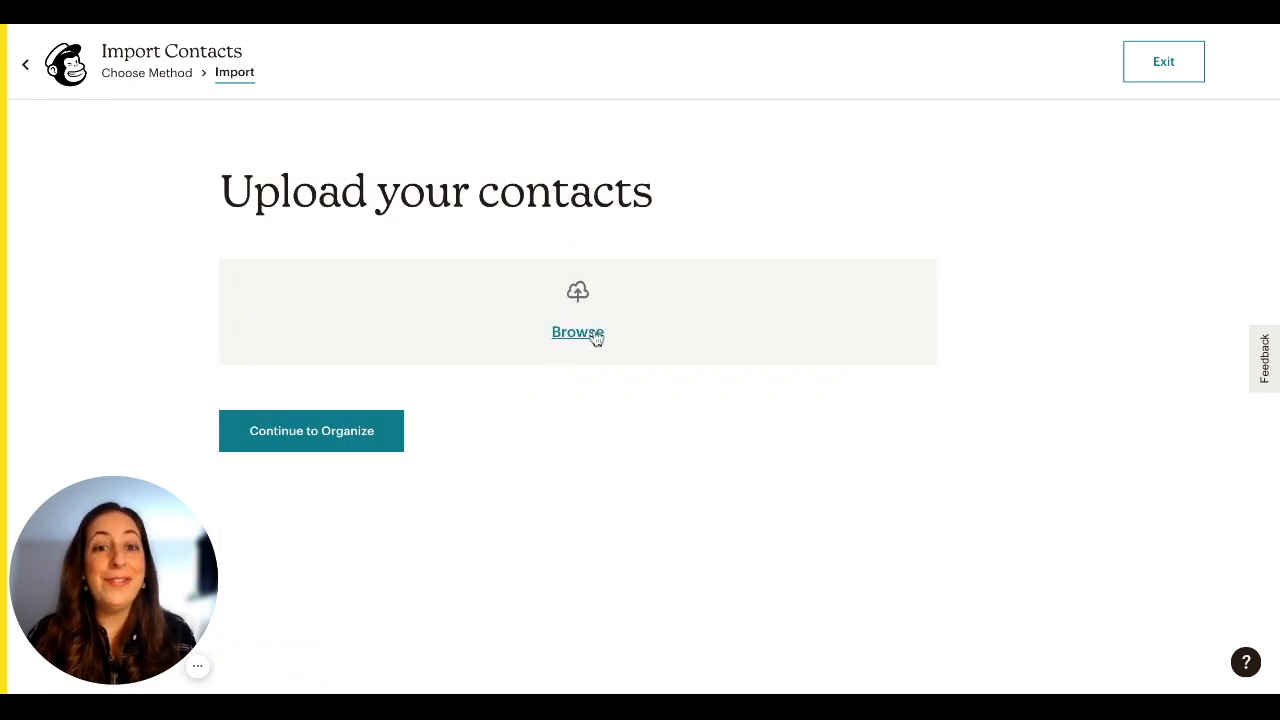
{"action": "left_click", "coordinate": [578, 332]}
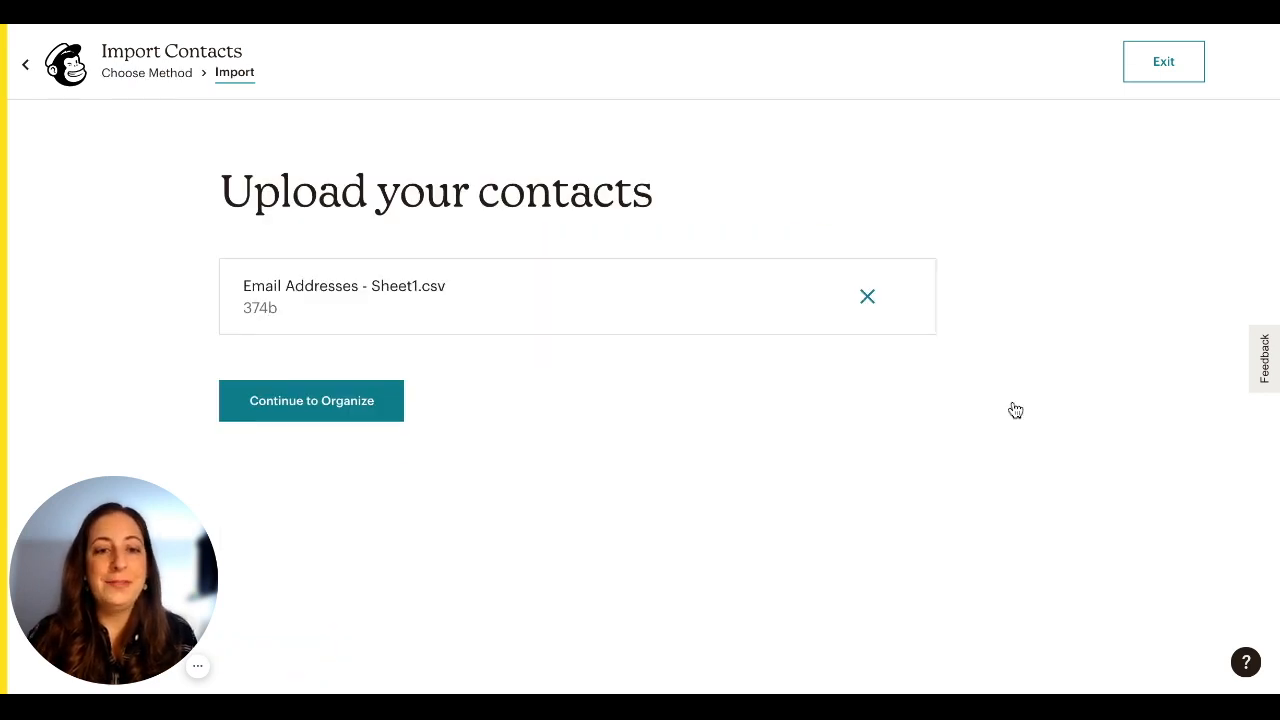
{"action": "left_click", "coordinate": [311, 400]}
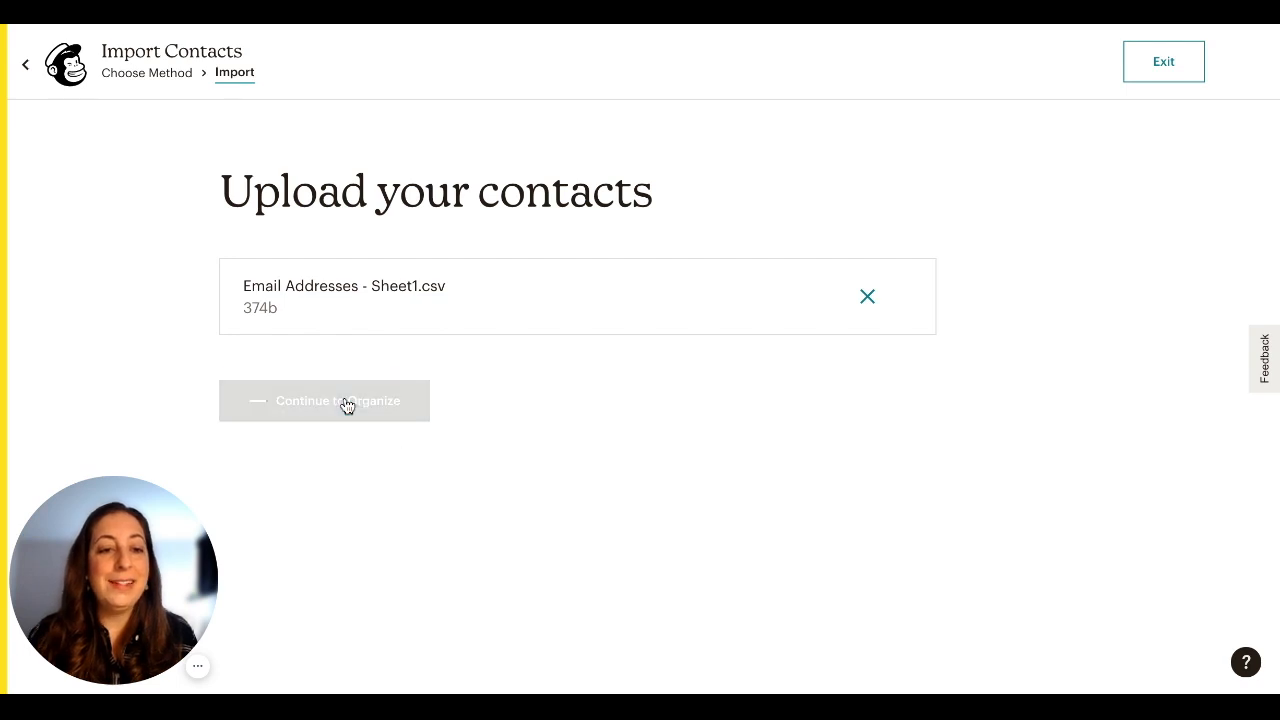
Keep Subscribed status for Spring Ahead Media YouTube, tick Update any existing contacts, and continue to tagging
{"action": "left_click", "coordinate": [324, 400]}
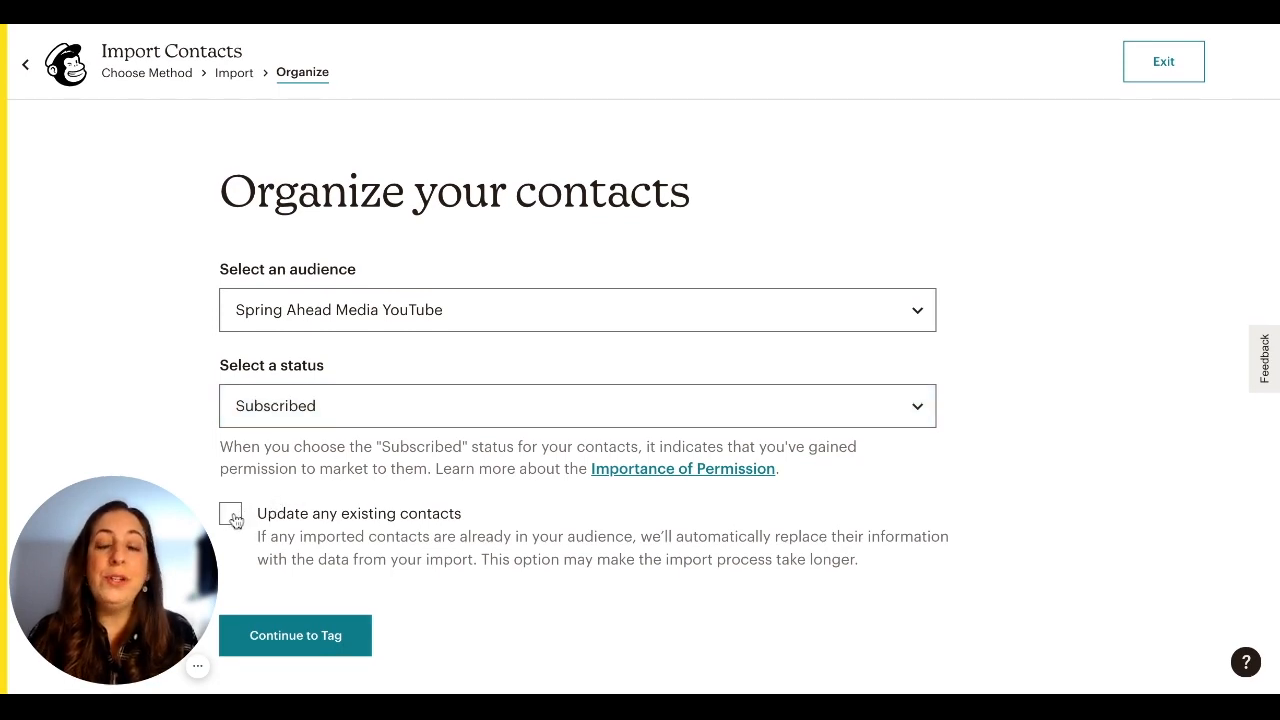
{"action": "left_click", "coordinate": [231, 513]}
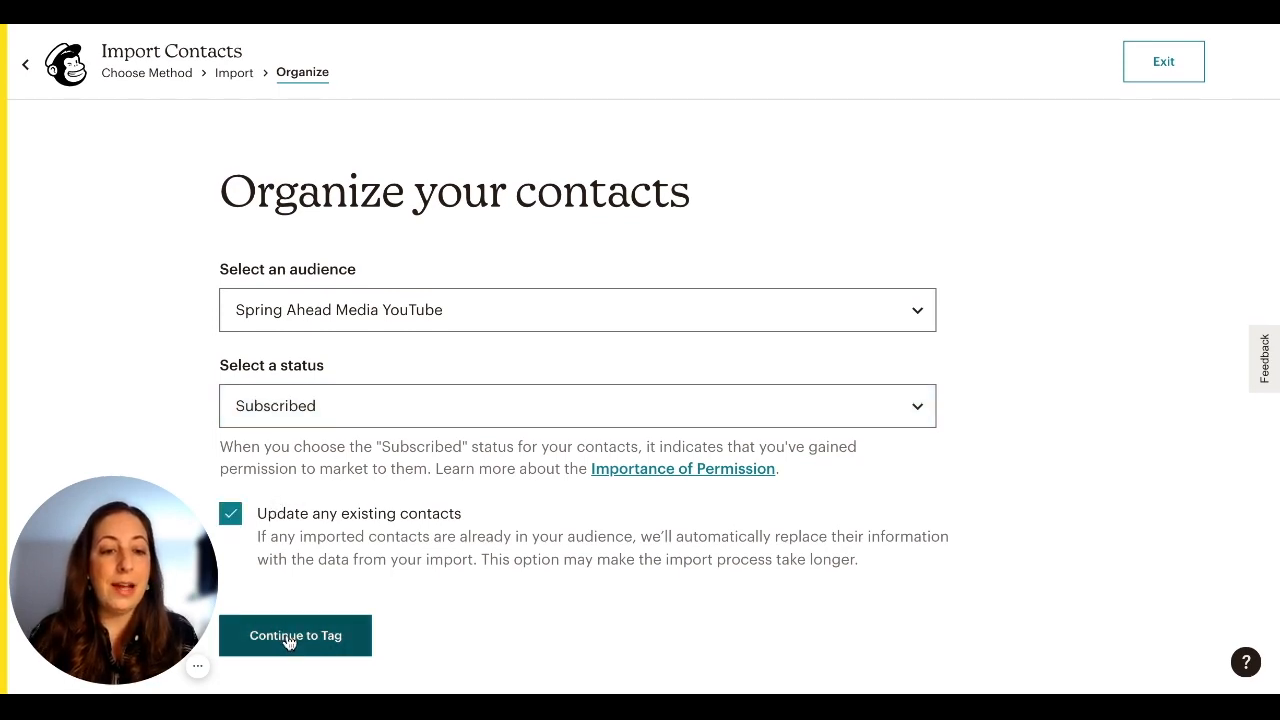
{"action": "left_click", "coordinate": [295, 635]}
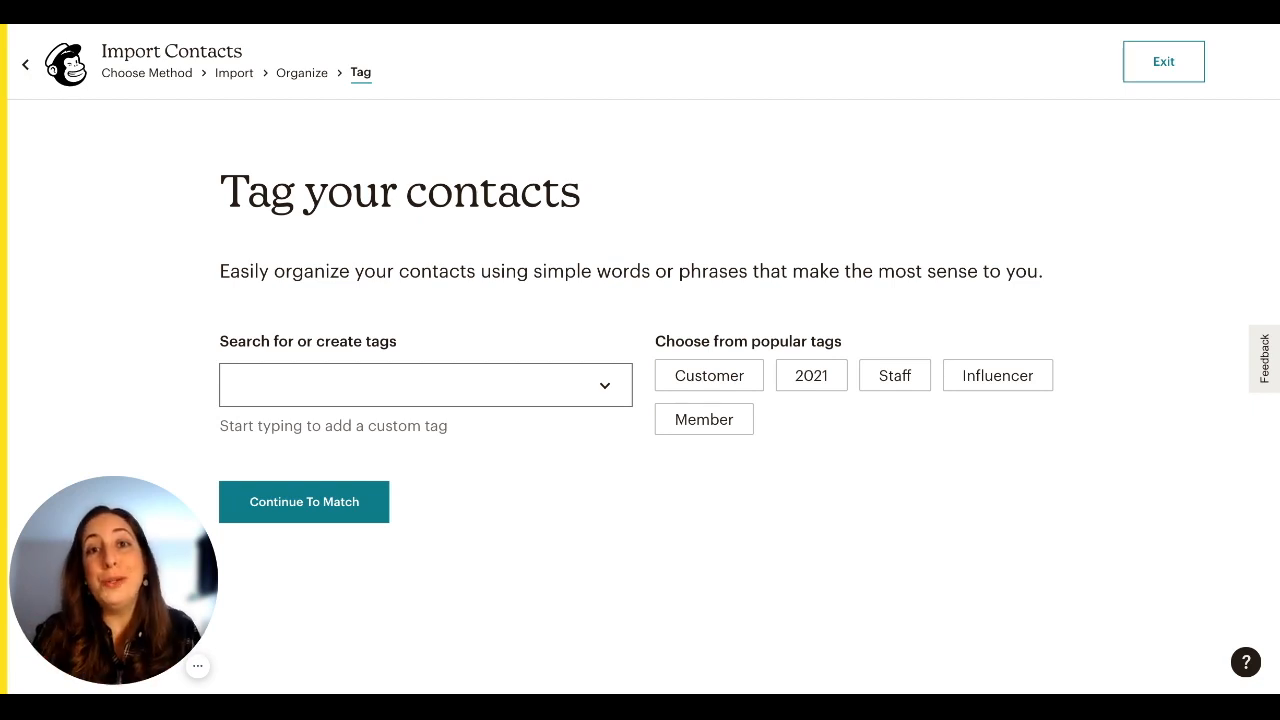
Apply the YouTube Examples tag to the imported contacts and continue to matching
{"action": "left_click", "coordinate": [424, 385]}
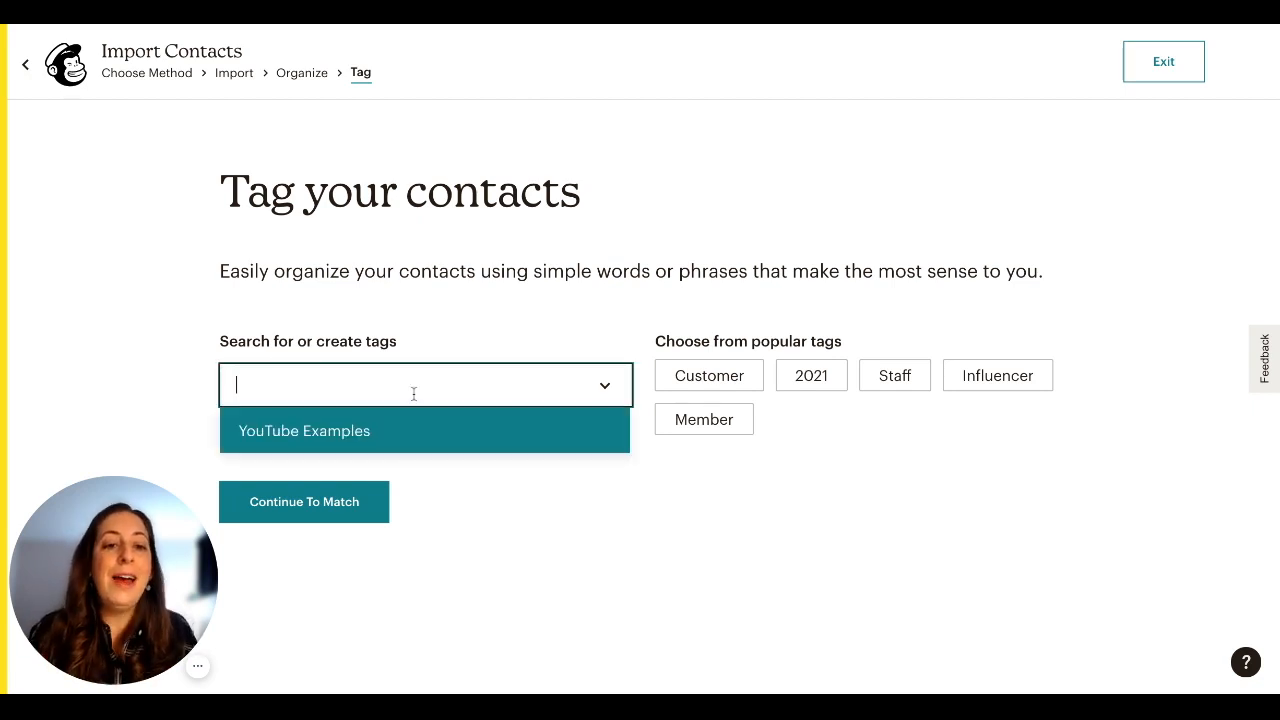
{"action": "left_click", "coordinate": [304, 430]}
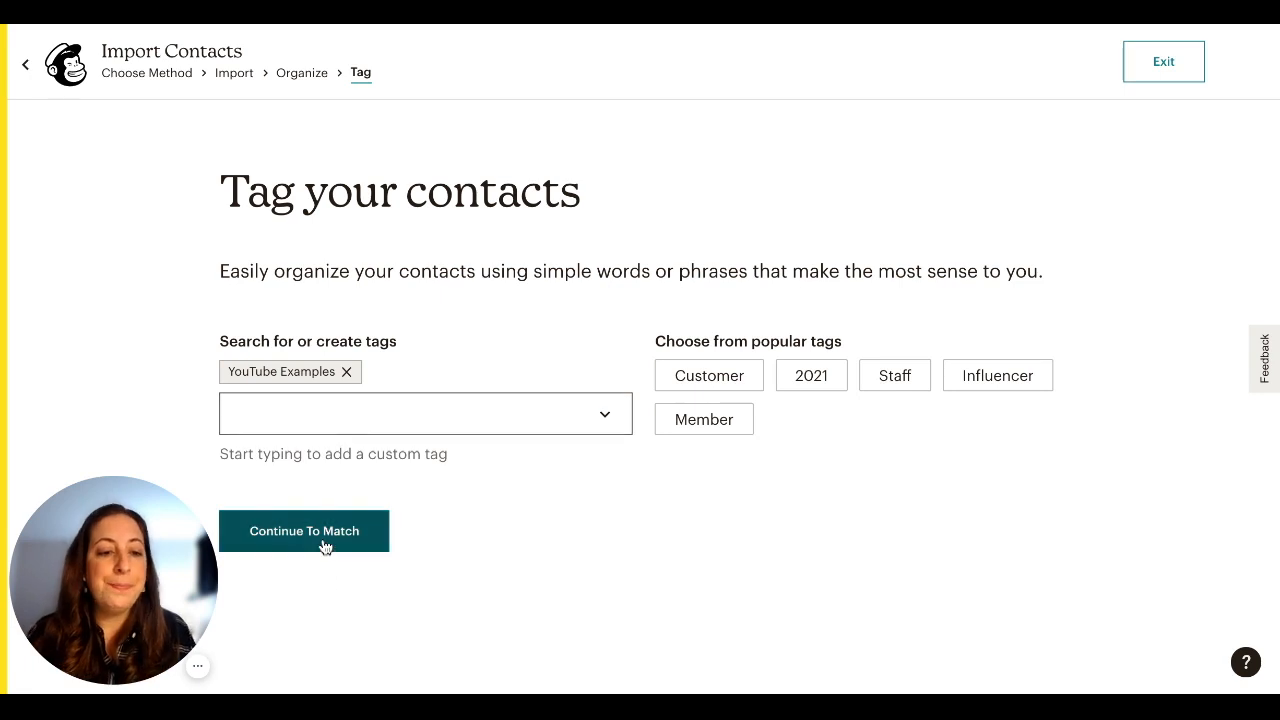
{"action": "left_click", "coordinate": [304, 531]}
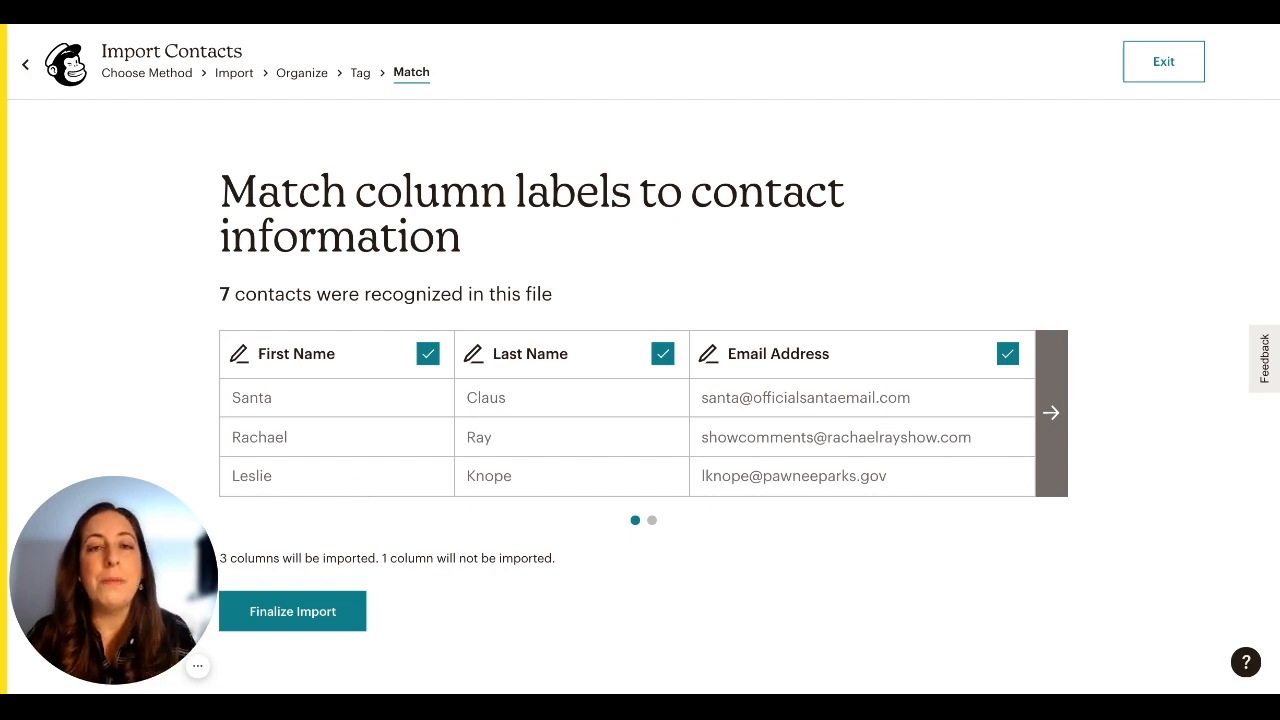
{"action": "mouse_move", "coordinate": [353, 375]}
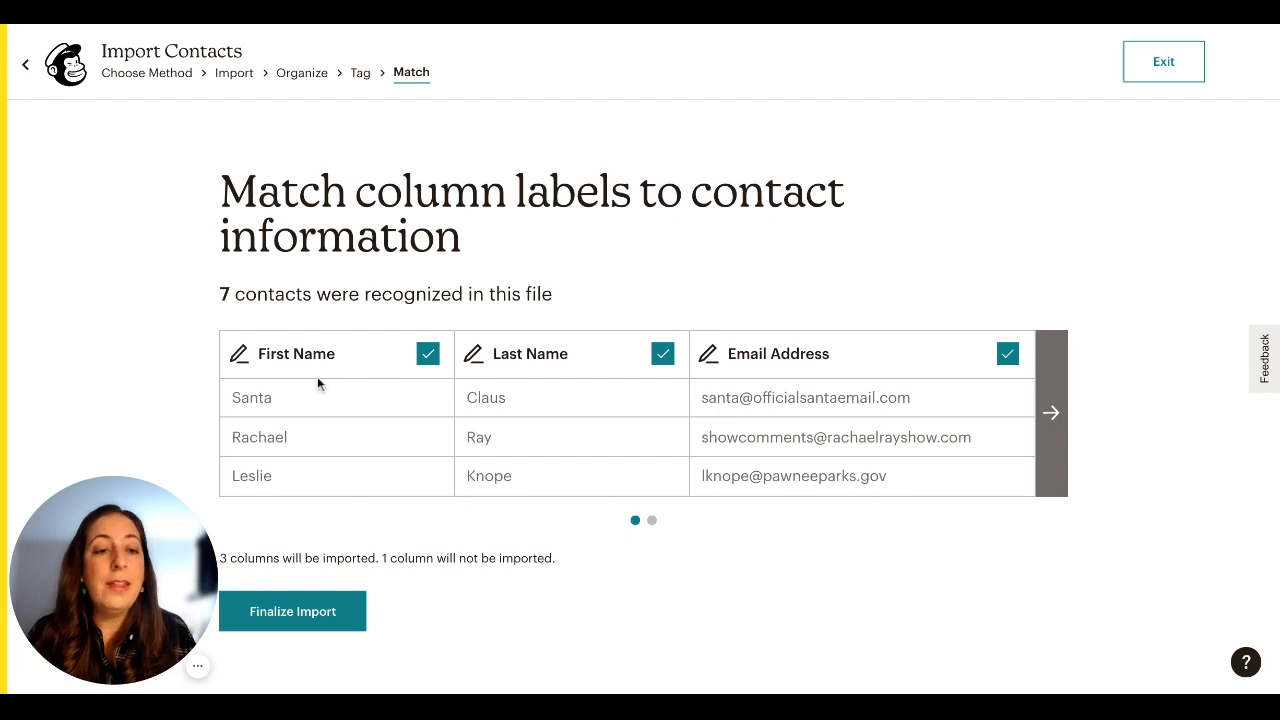
{"action": "mouse_move", "coordinate": [750, 368]}
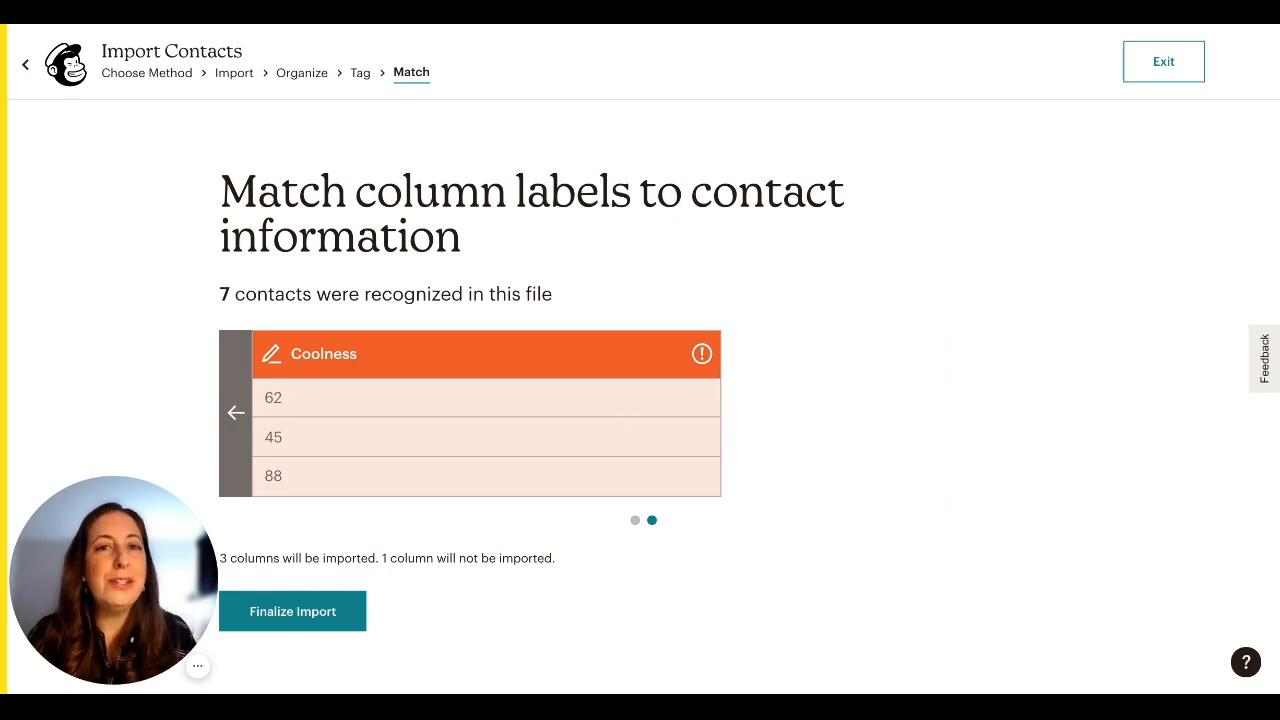
{"action": "mouse_move", "coordinate": [701, 353]}
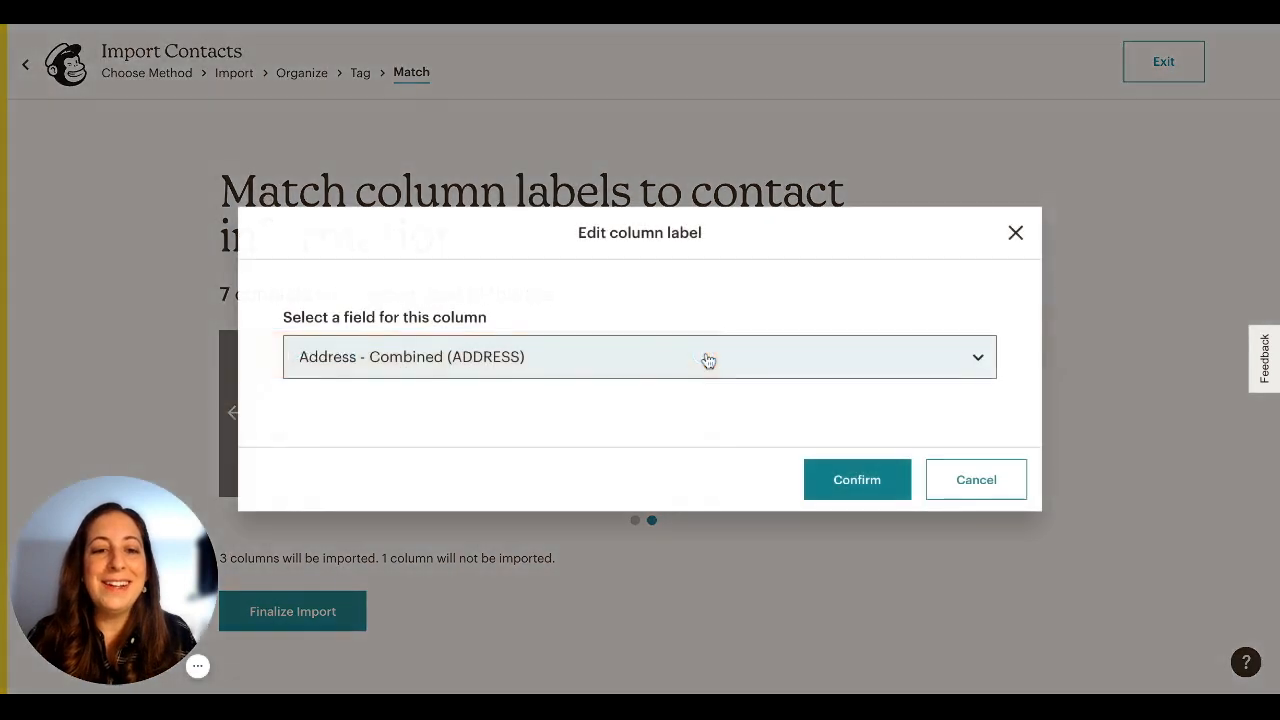
Open the field list for the unmatched Coolness column
{"action": "left_click", "coordinate": [640, 357]}
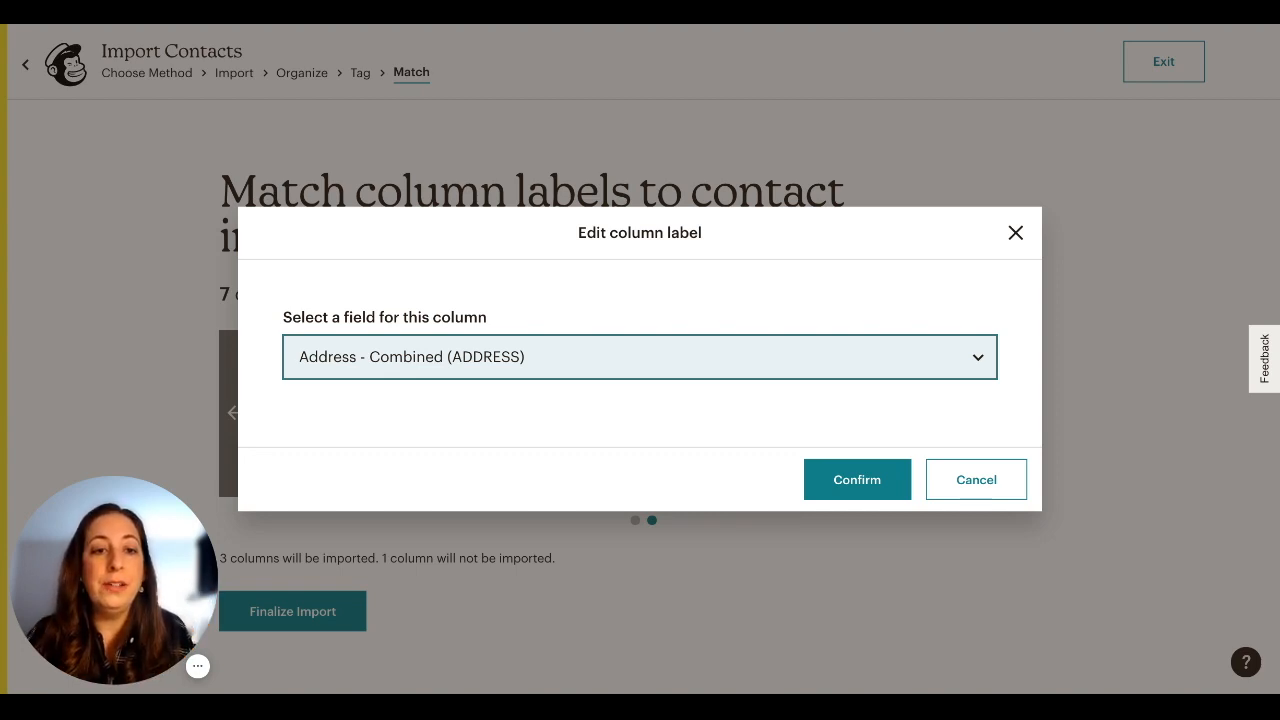
Create a new text field labelled 'Coolness' for the Coolness column and confirm
{"action": "left_click", "coordinate": [639, 357]}
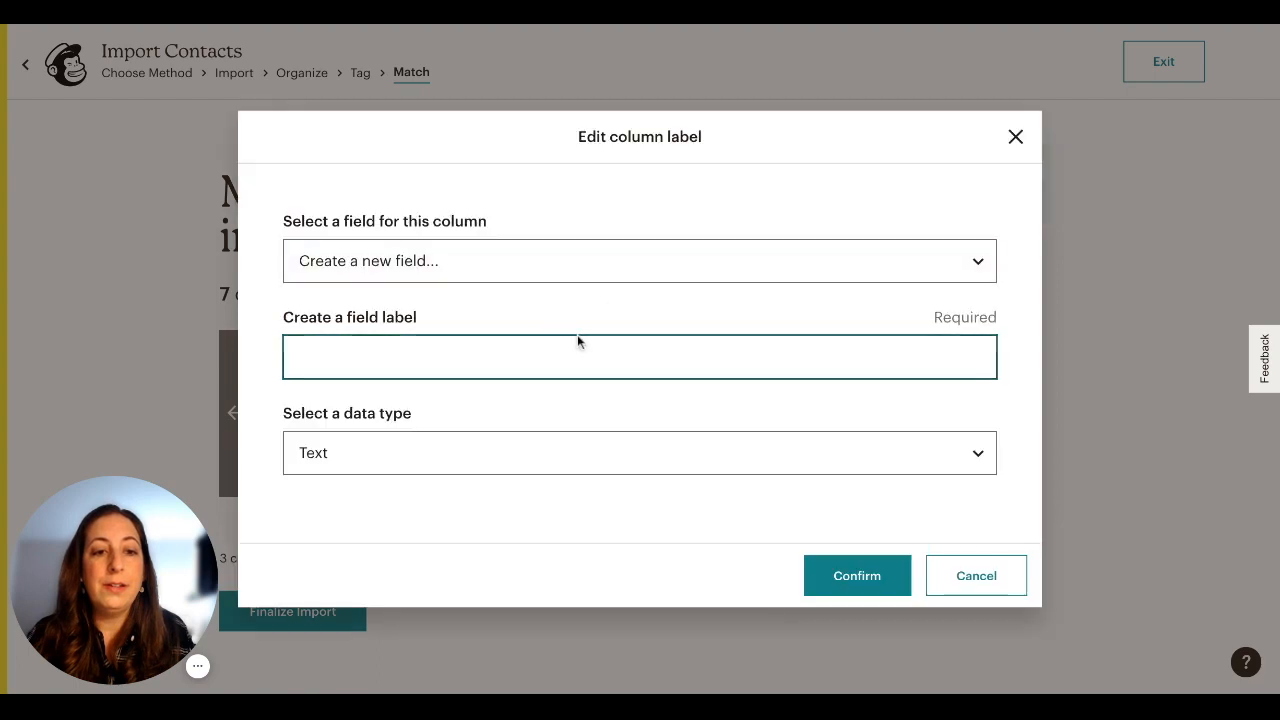
{"action": "type", "text": "Co"}
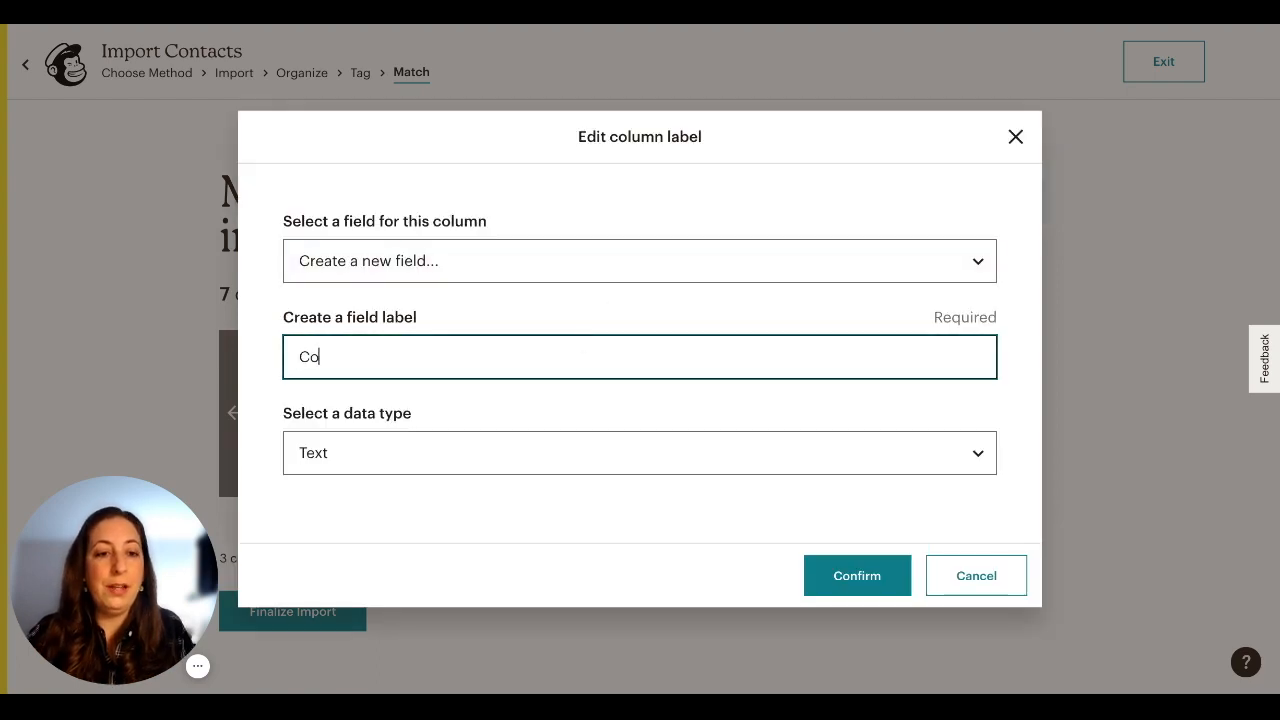
{"action": "type", "text": "olness"}
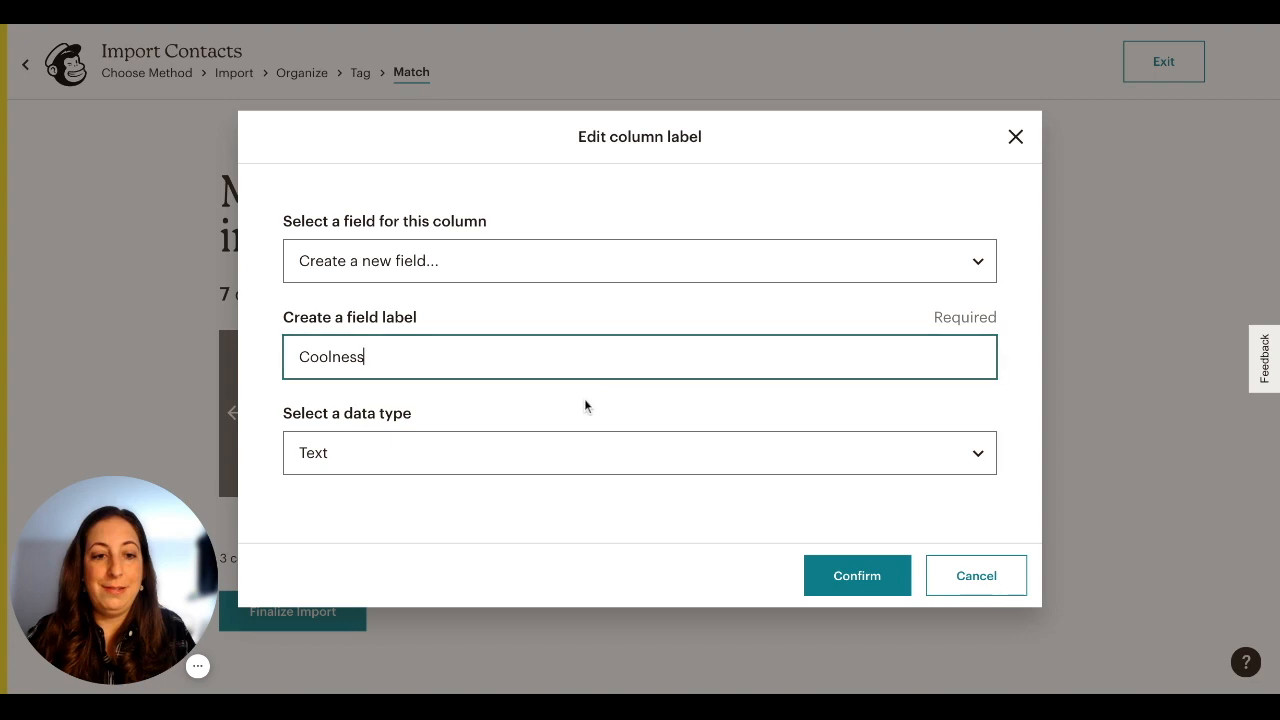
{"action": "mouse_move", "coordinate": [639, 452]}
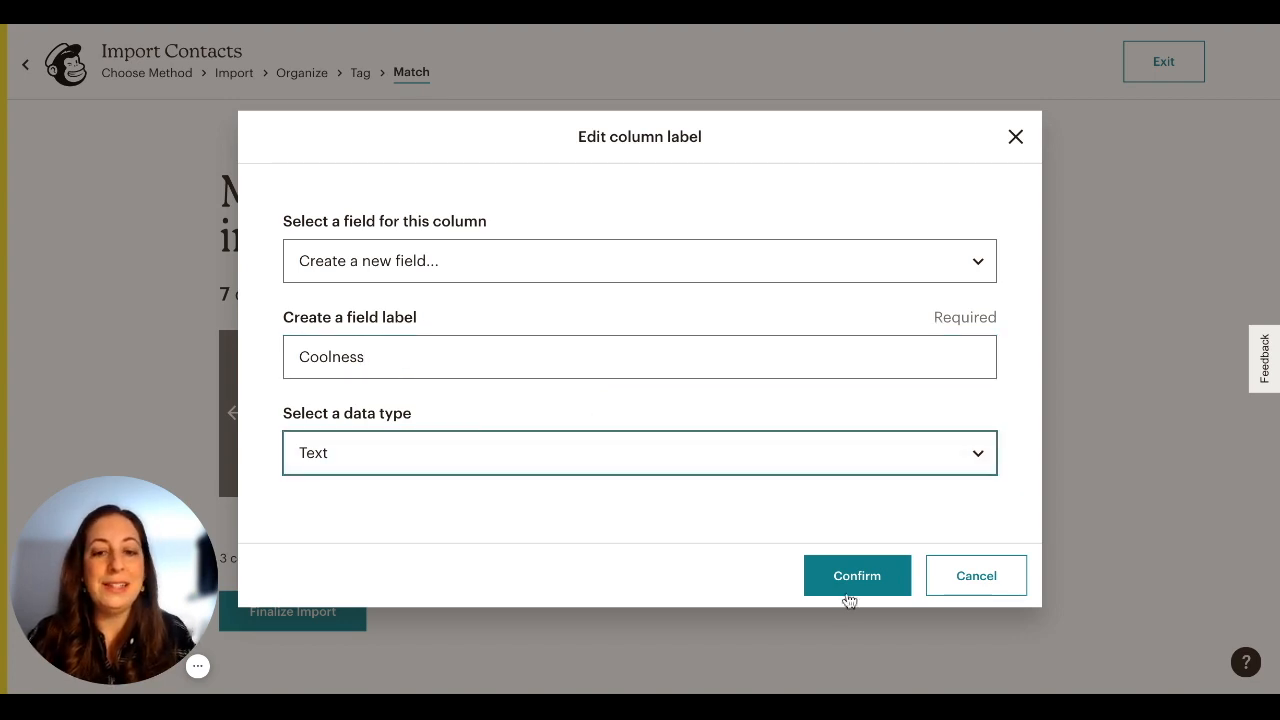
{"action": "left_click", "coordinate": [856, 575]}
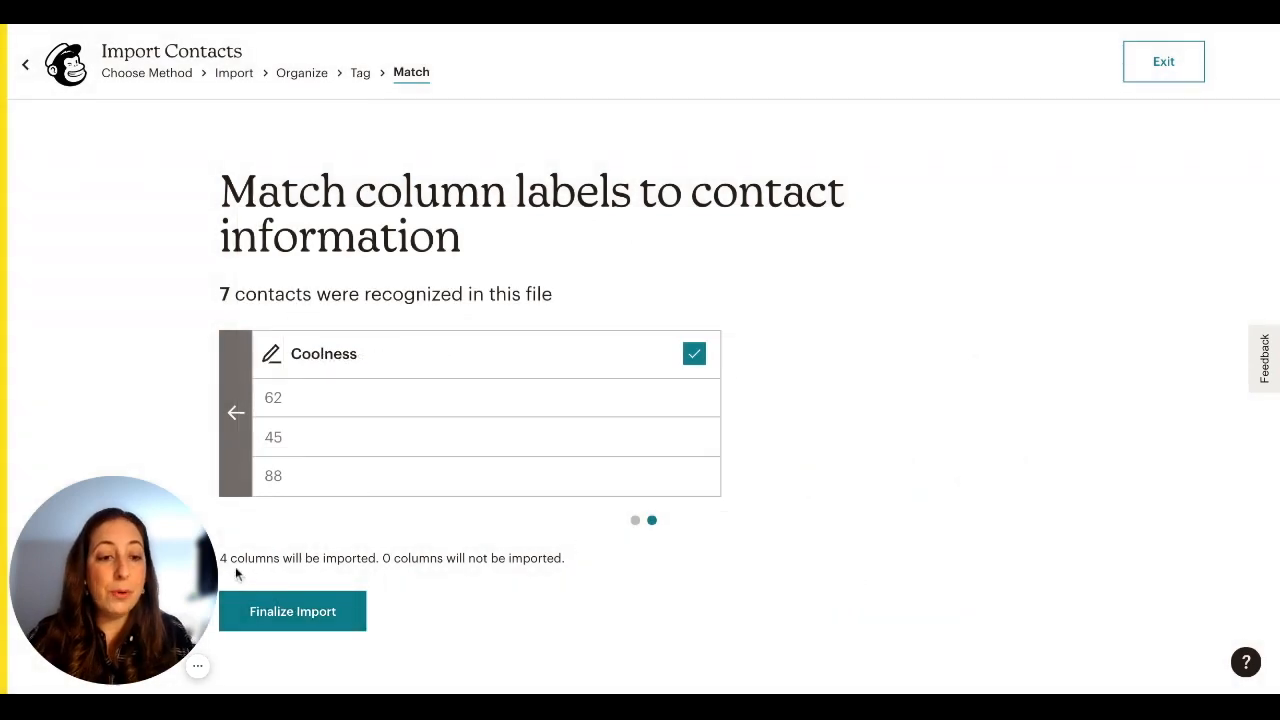
{"action": "mouse_move", "coordinate": [310, 575]}
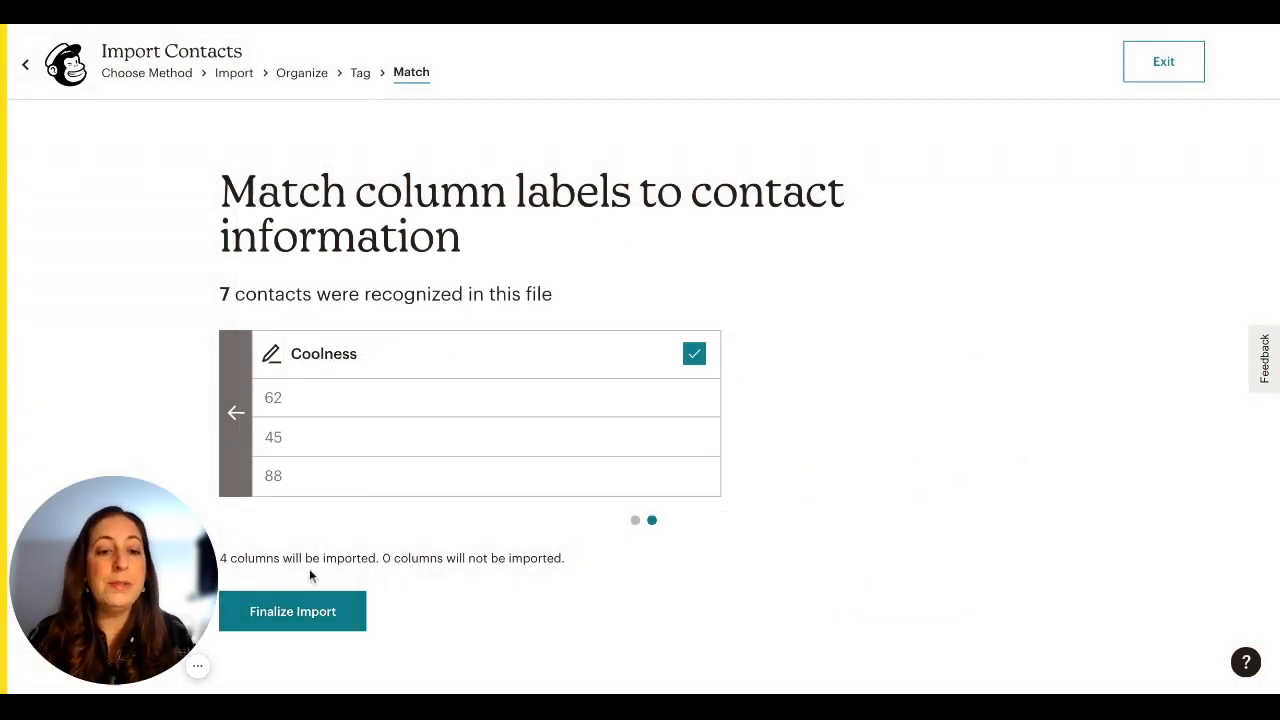
{"action": "mouse_move", "coordinate": [420, 583]}
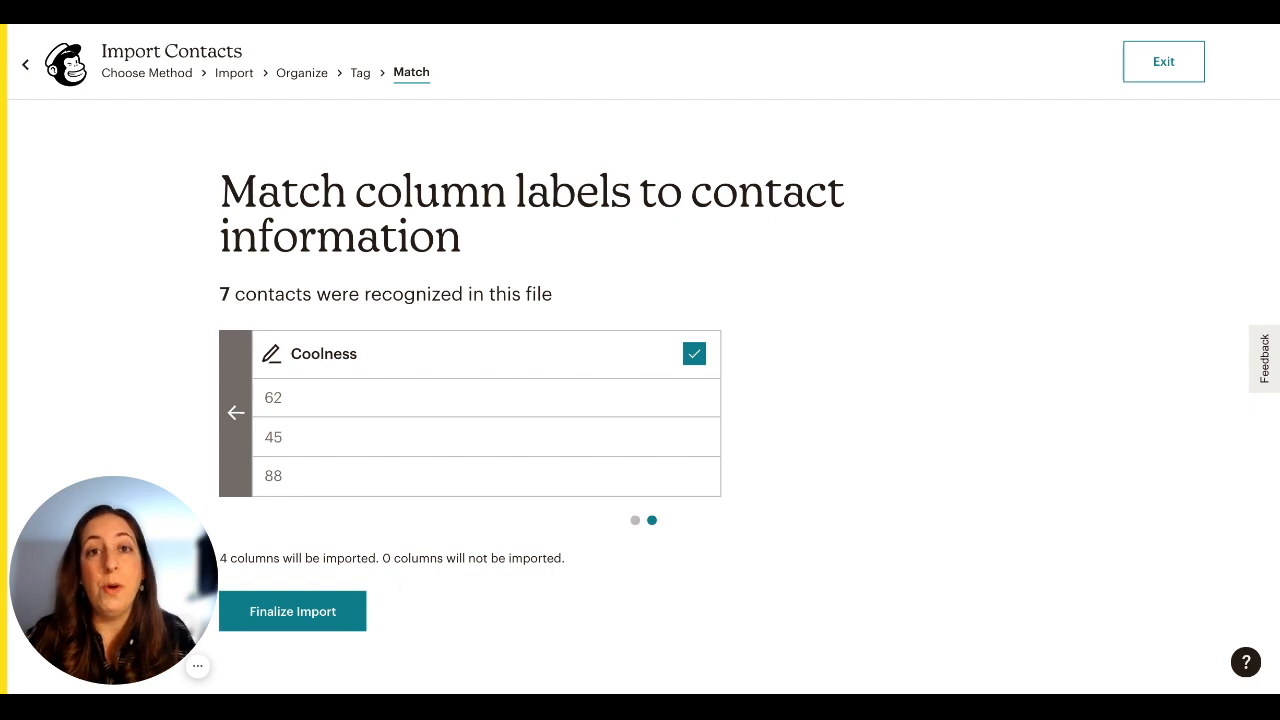
Finalize the import to see the review summary of 7 contacts
{"action": "left_click", "coordinate": [292, 611]}
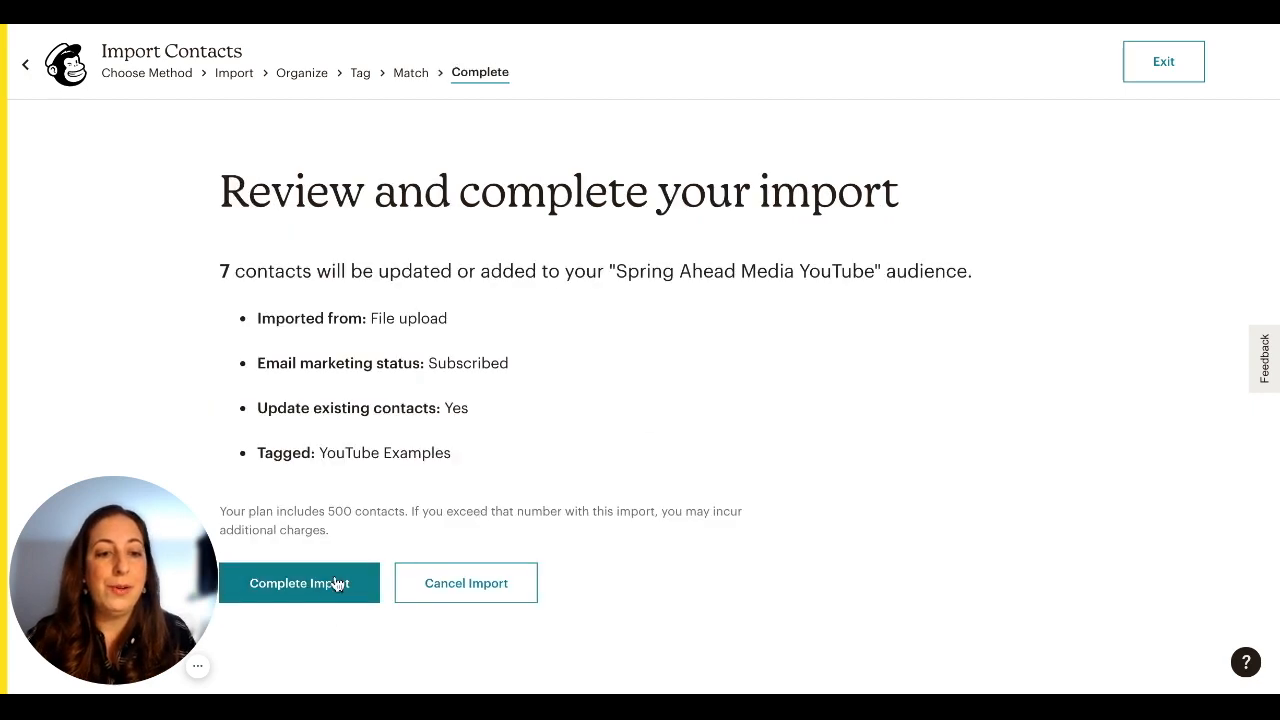
Complete the import, adding 7 contacts to Spring Ahead Media YouTube
{"action": "left_click", "coordinate": [299, 583]}
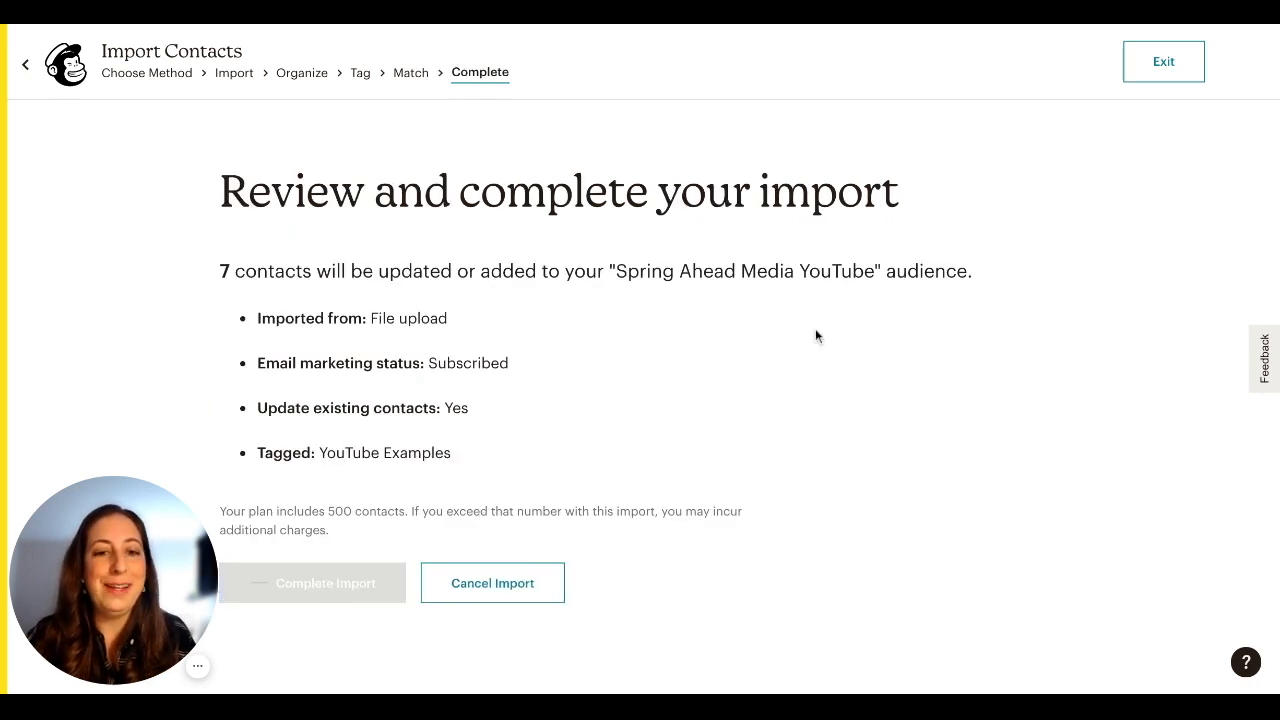
{"action": "left_click", "coordinate": [311, 582]}
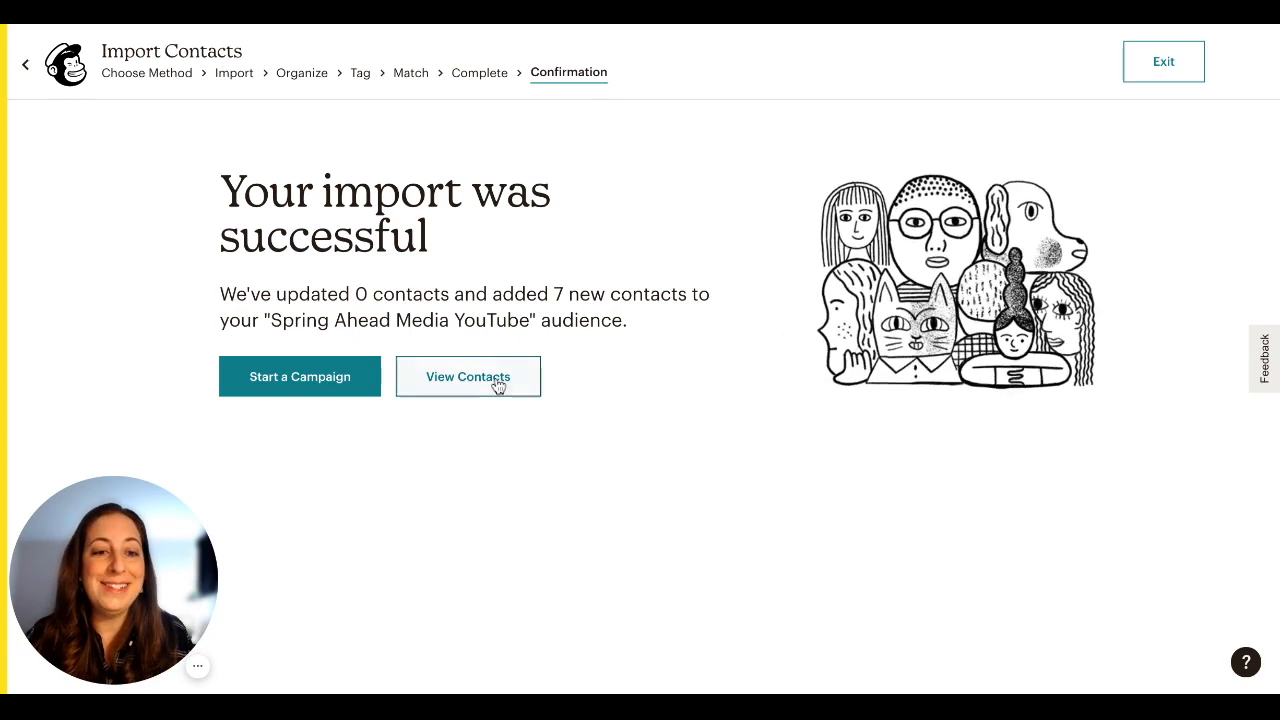
View the contacts and scroll through the seven imported rows with Coolness values and tags
{"action": "left_click", "coordinate": [467, 376]}
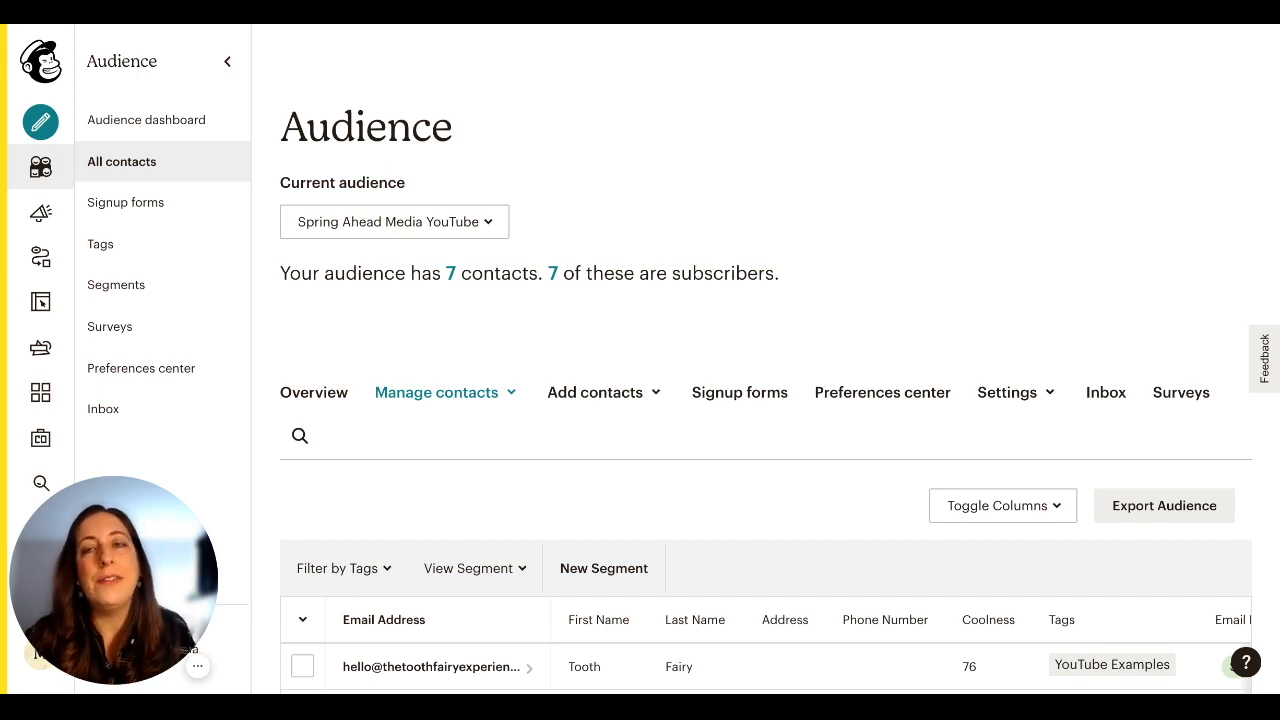
{"action": "mouse_move", "coordinate": [532, 336]}
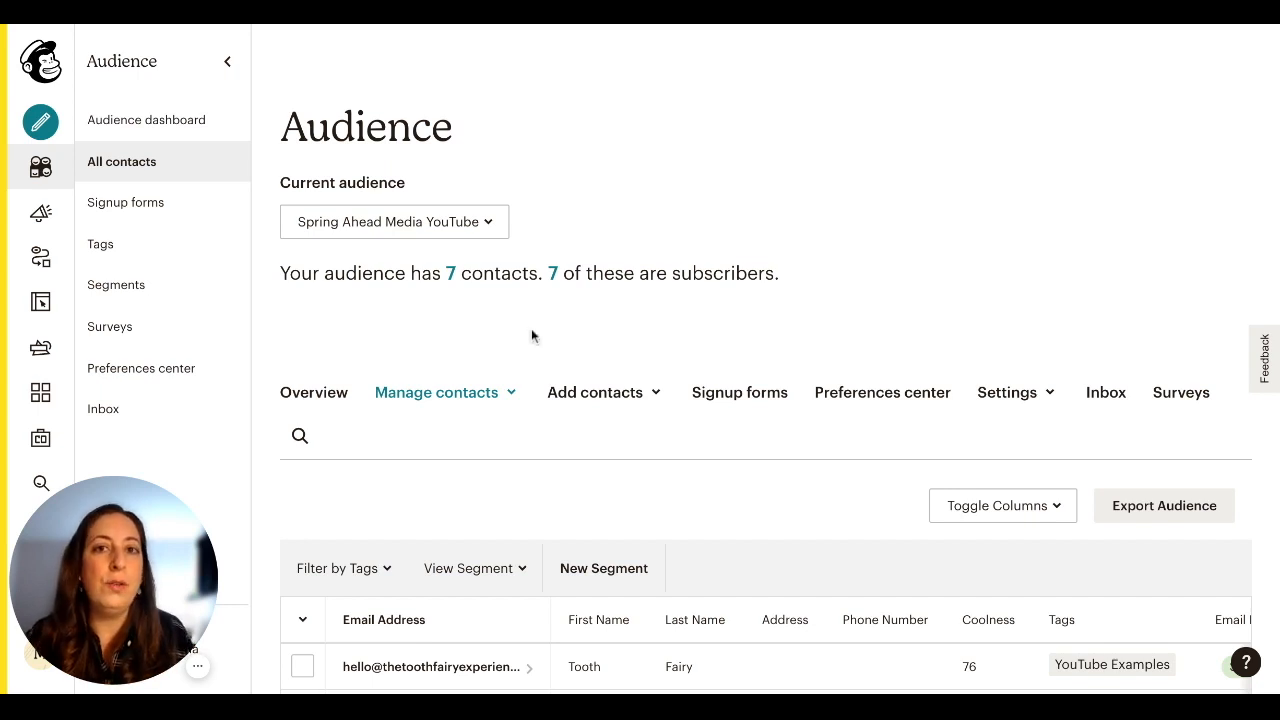
{"action": "scroll", "scroll_direction": "down", "scroll_amount": 3}
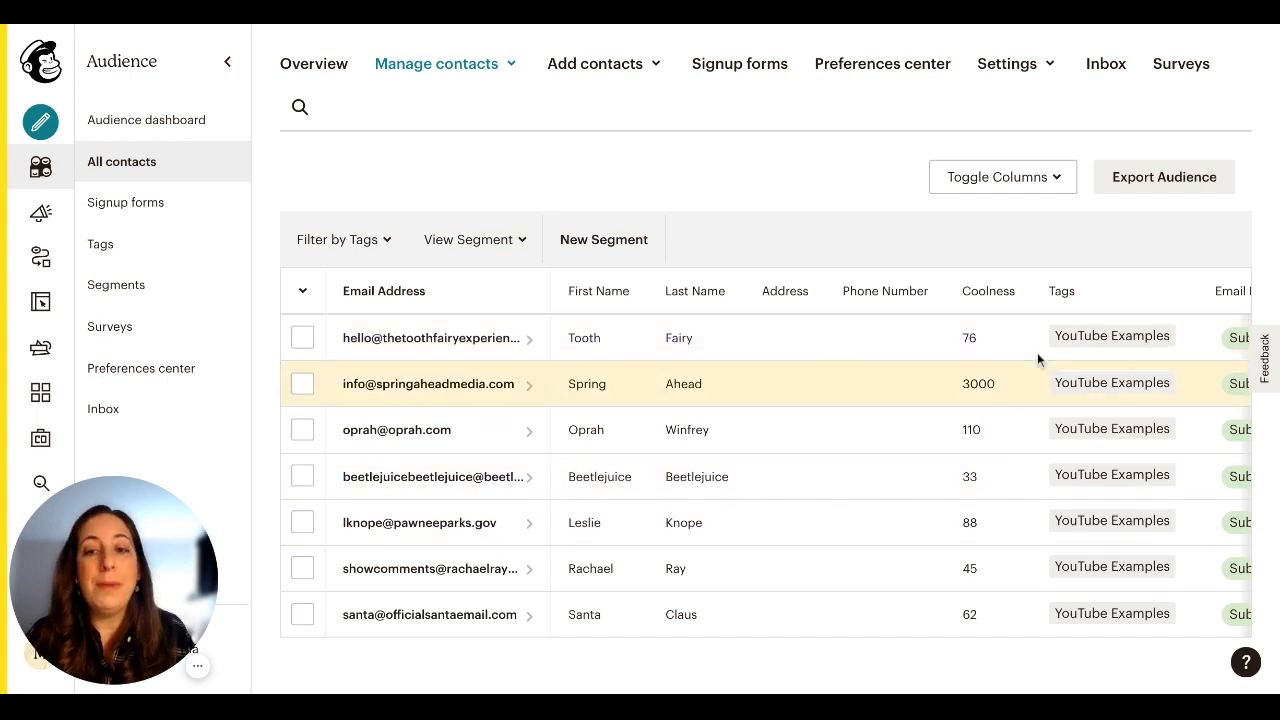
{"action": "mouse_move", "coordinate": [1110, 337]}
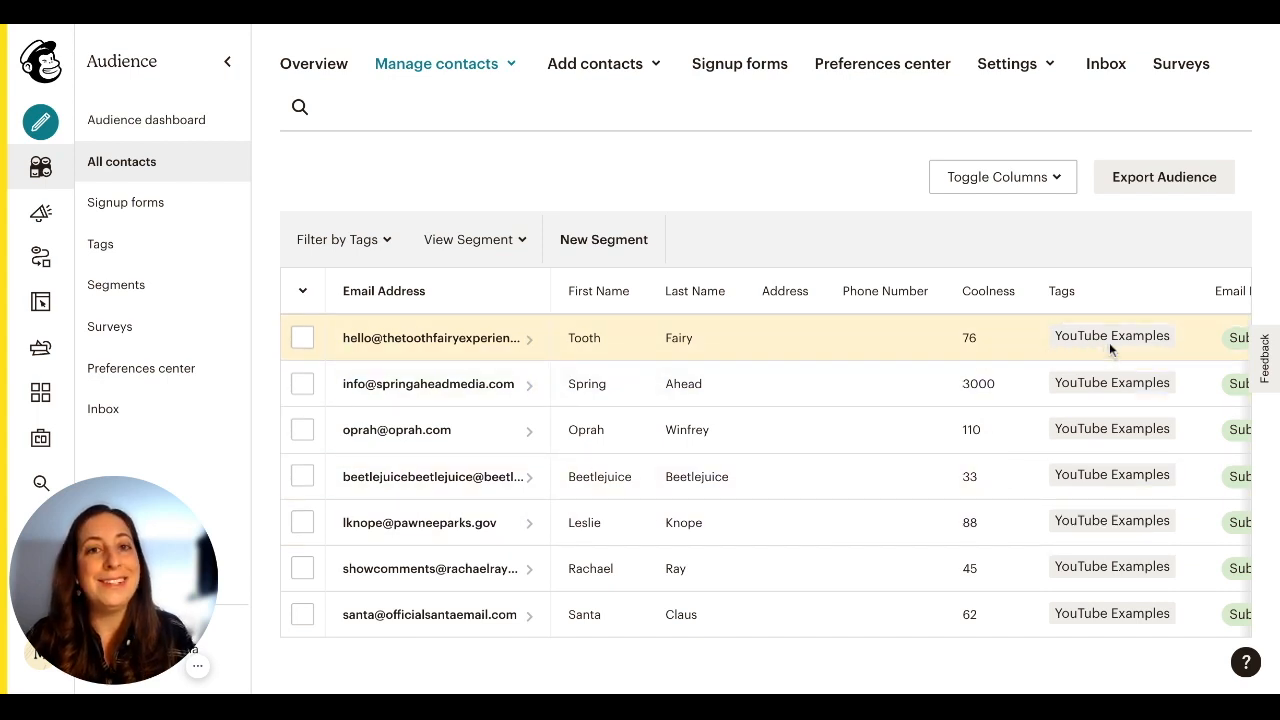